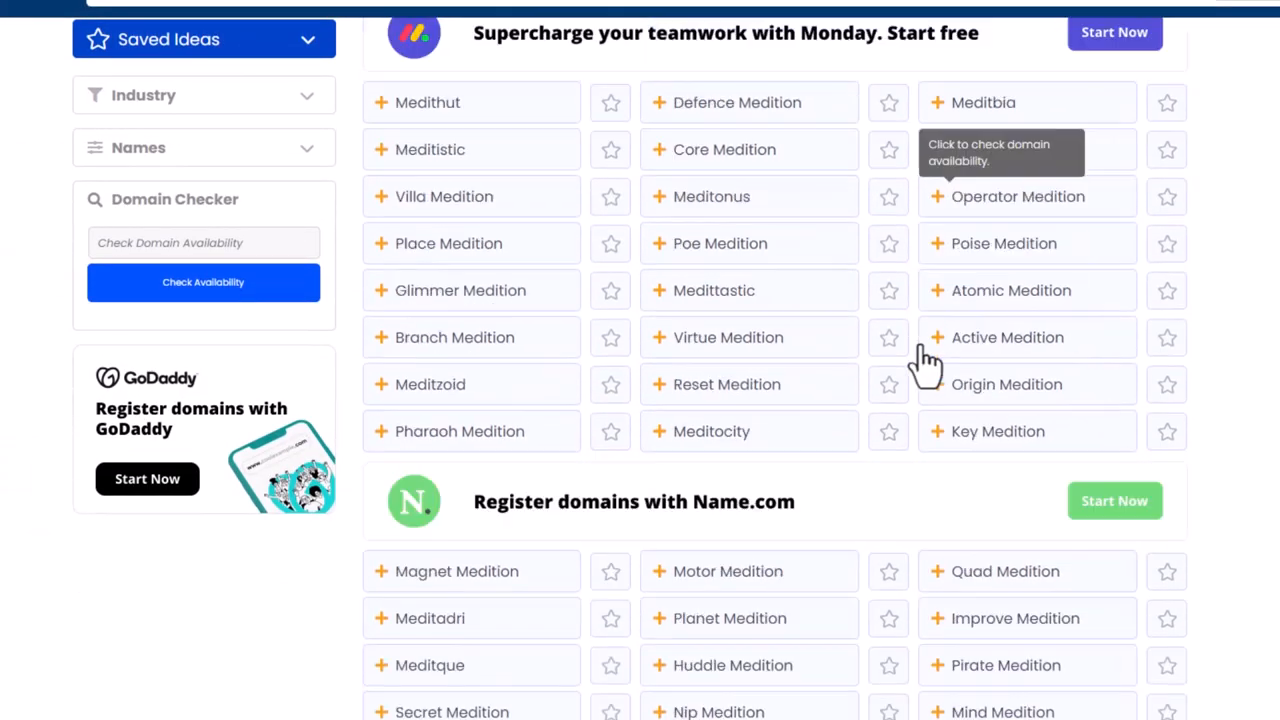
Step: Scroll through the current page to review its content
scroll(down, 3)
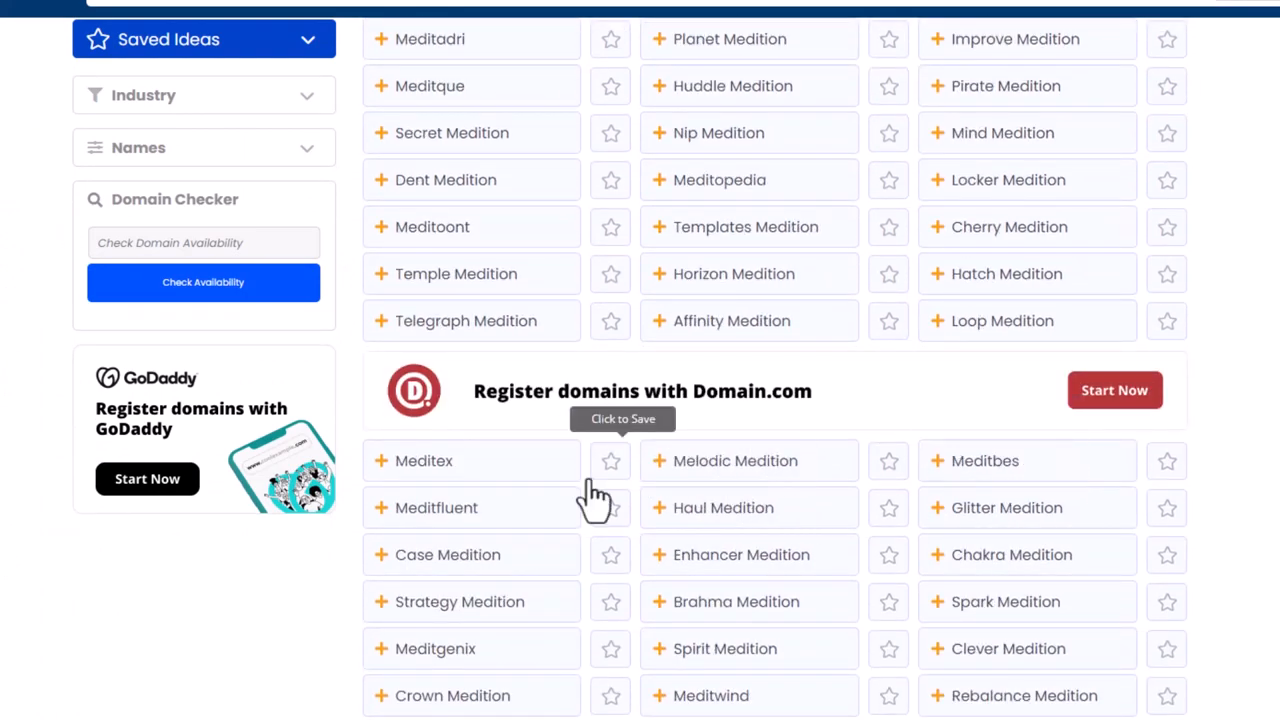
scroll(down, 3)
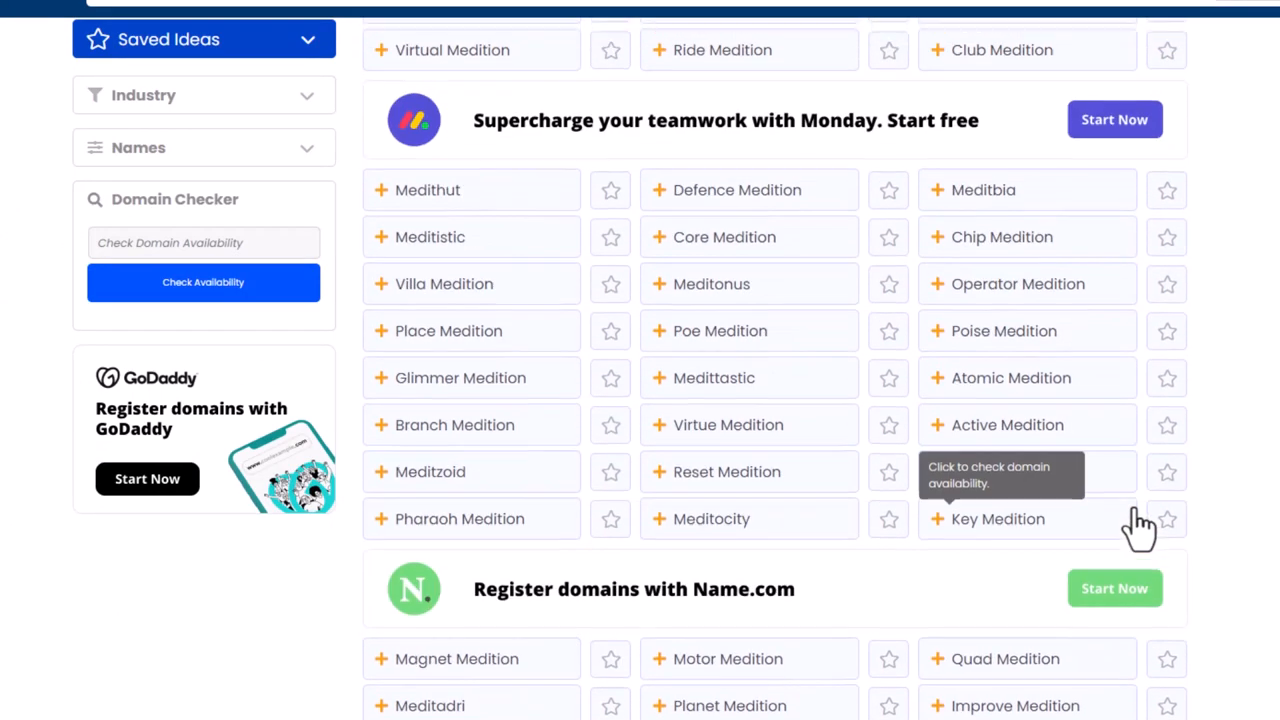
scroll(up, 3)
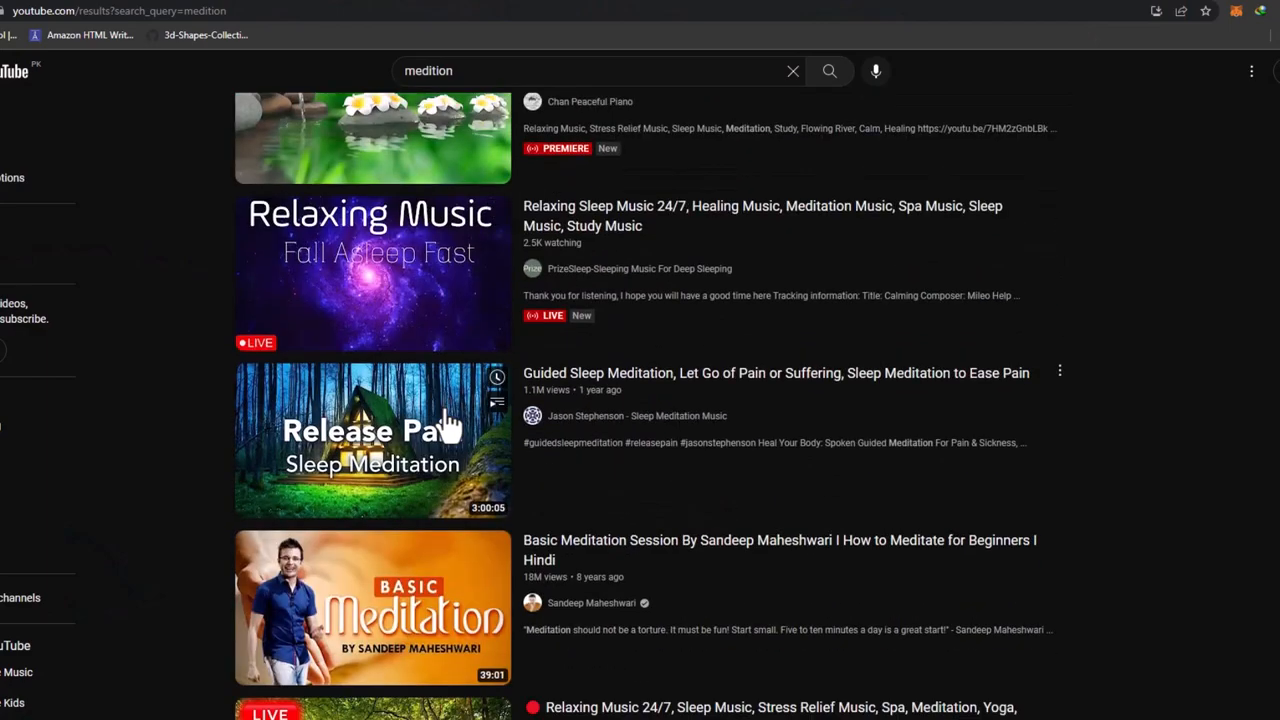
scroll(down, 3)
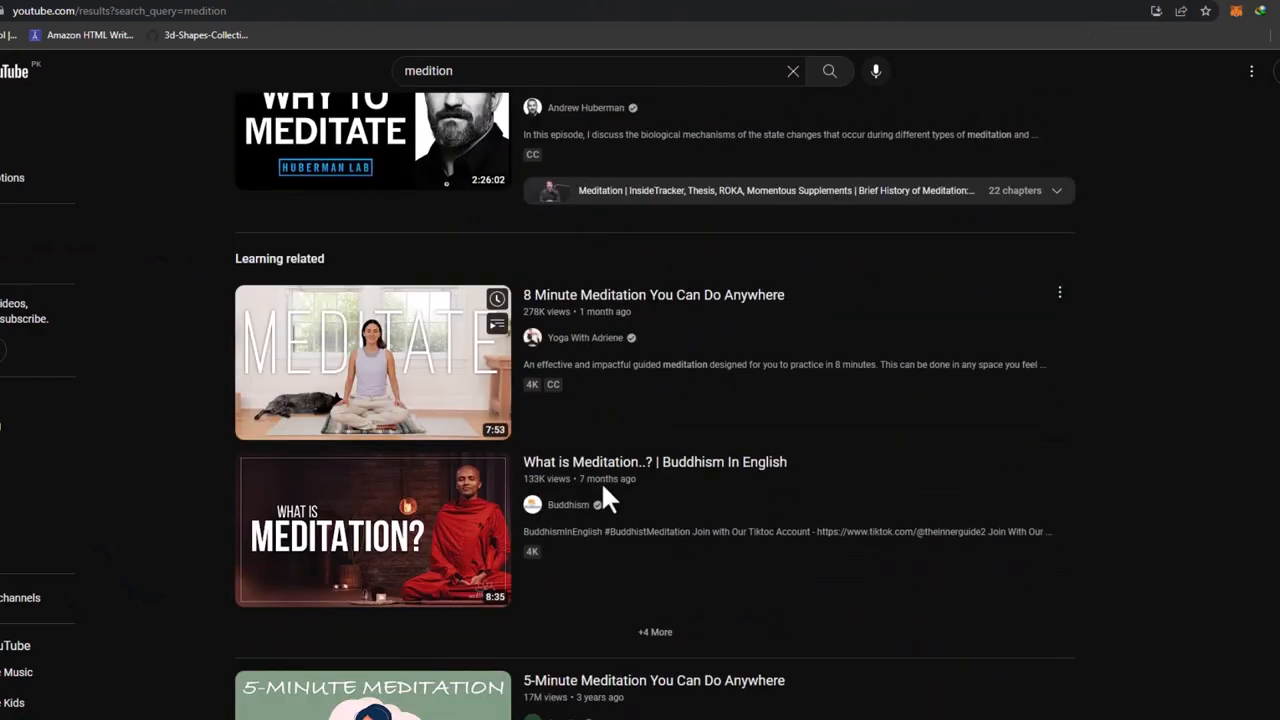
scroll(down, 3)
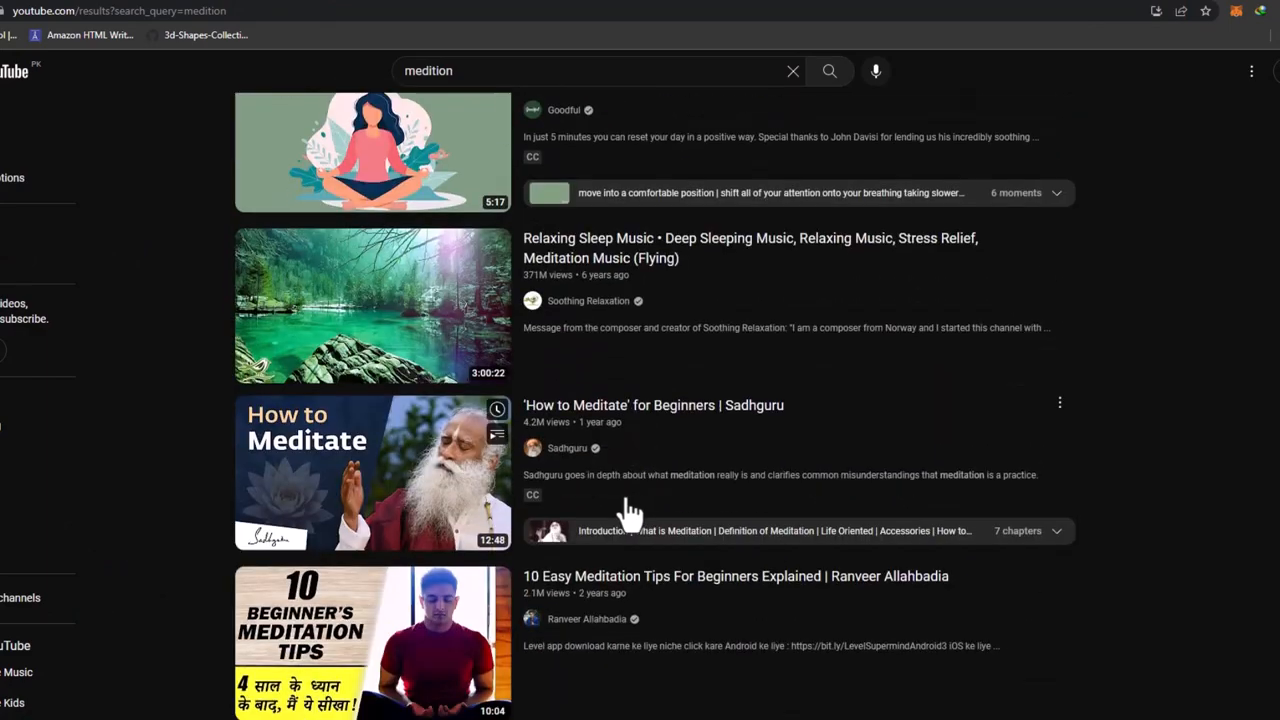
scroll(down, 3)
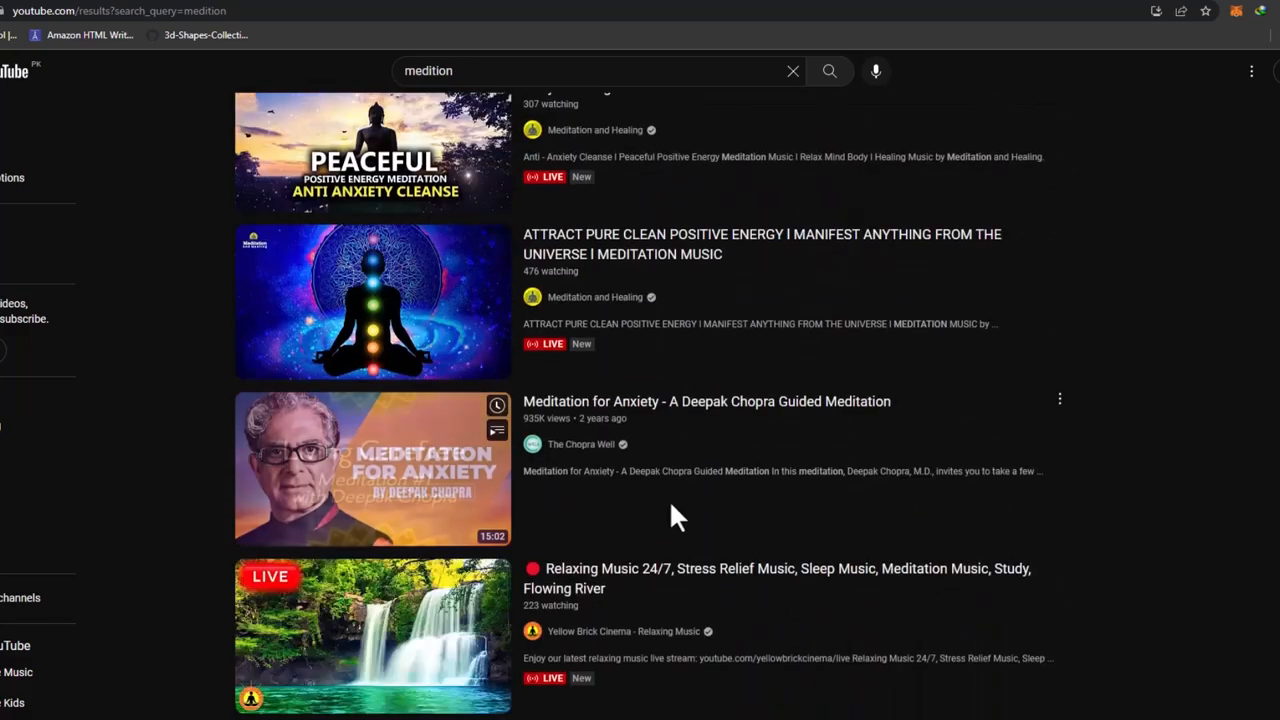
scroll(down, 3)
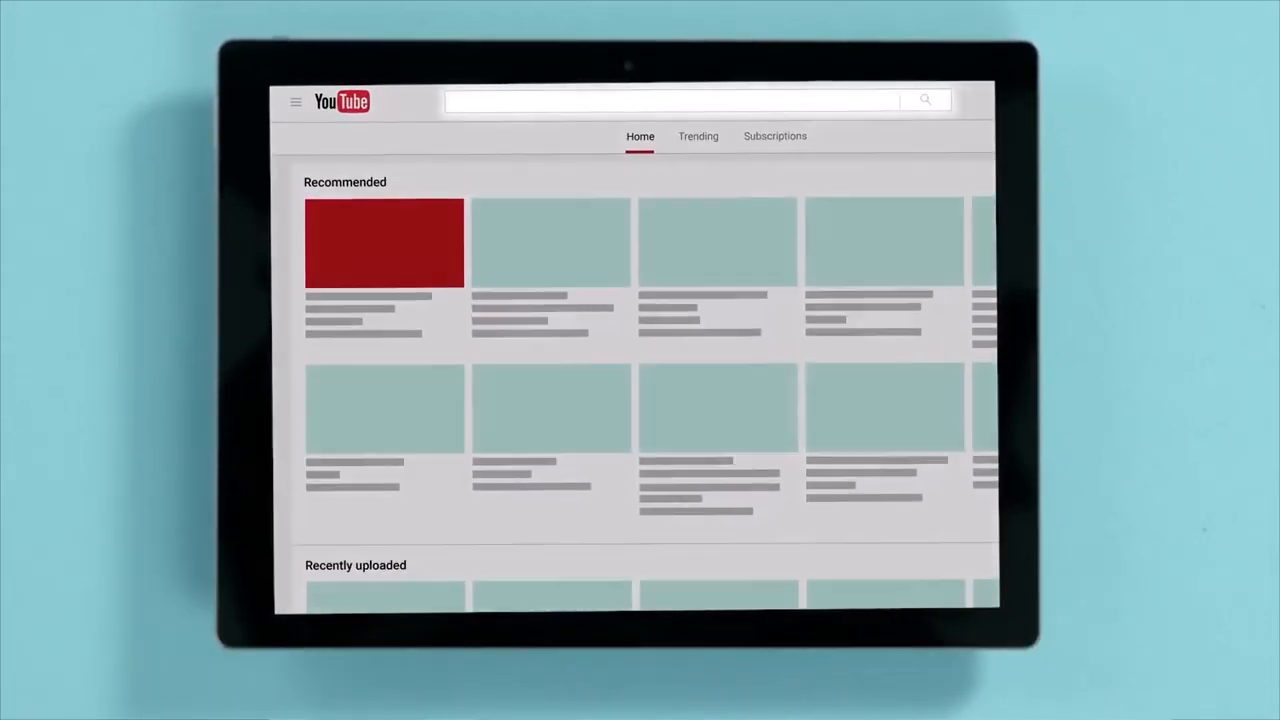
Step: Search 'how to bake chocolate chi' and browse through the results
text(how to bake chocolate chi)
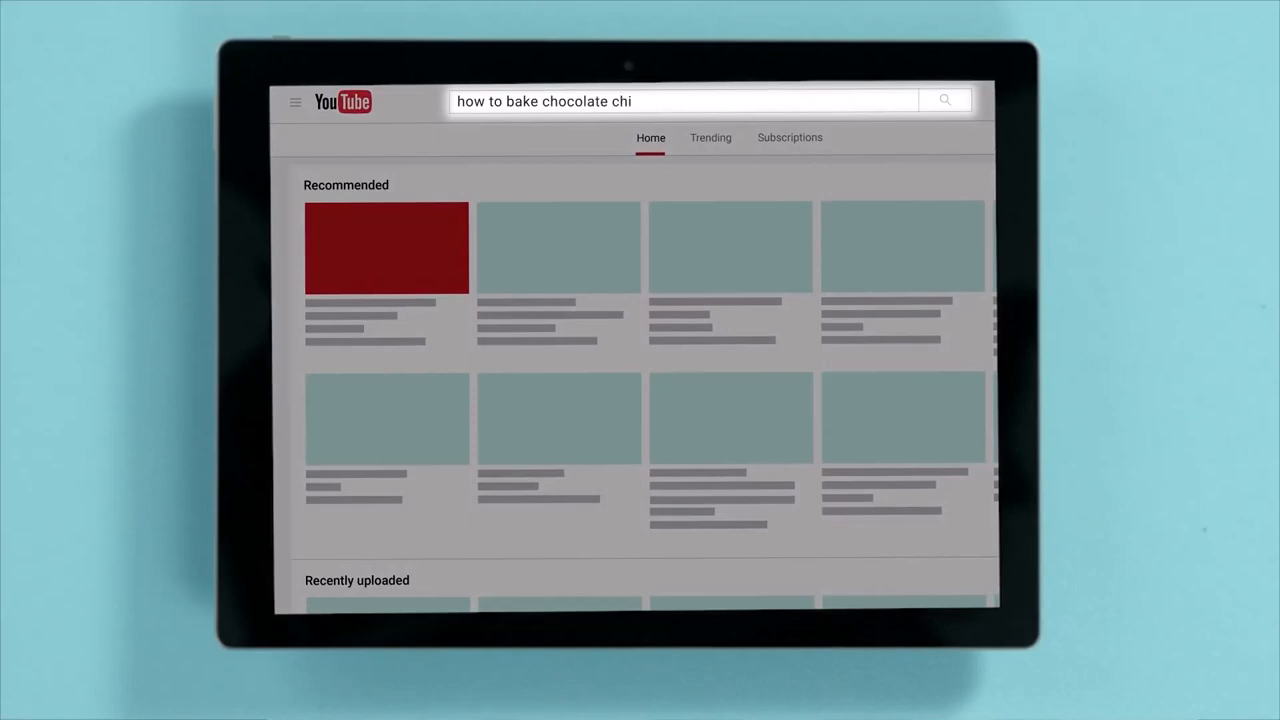
click(943, 100)
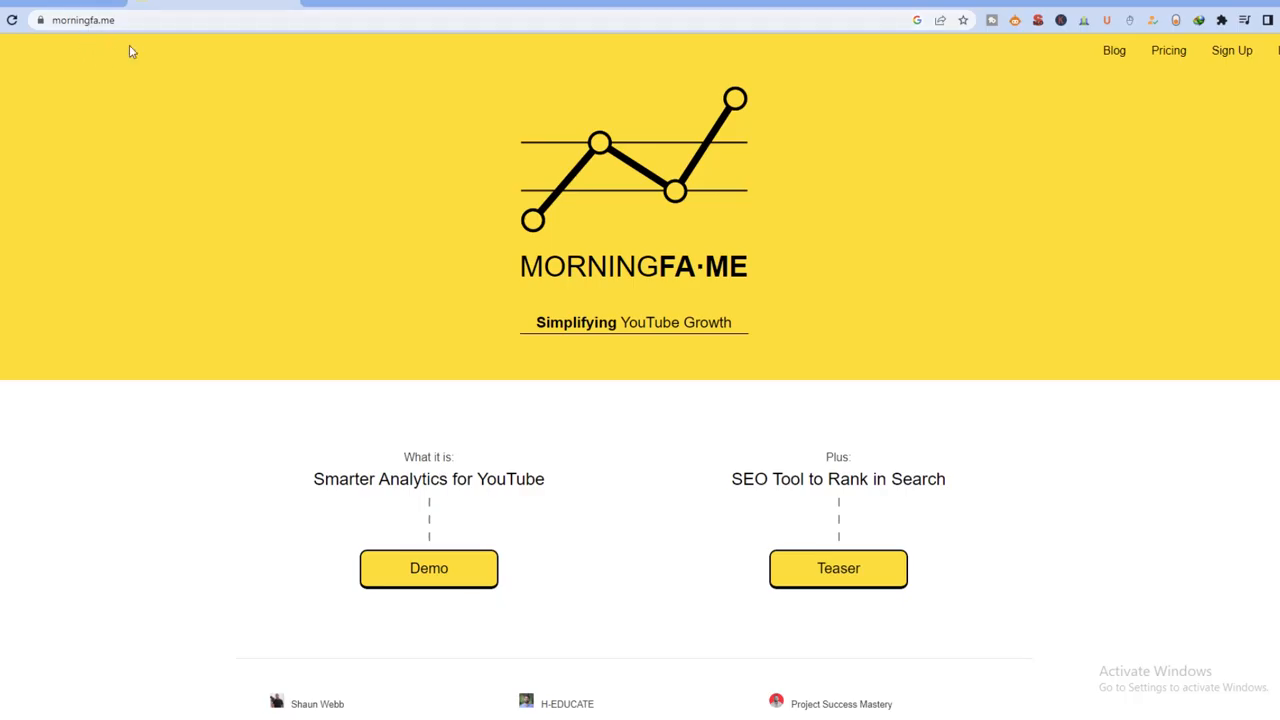
scroll(down, 3)
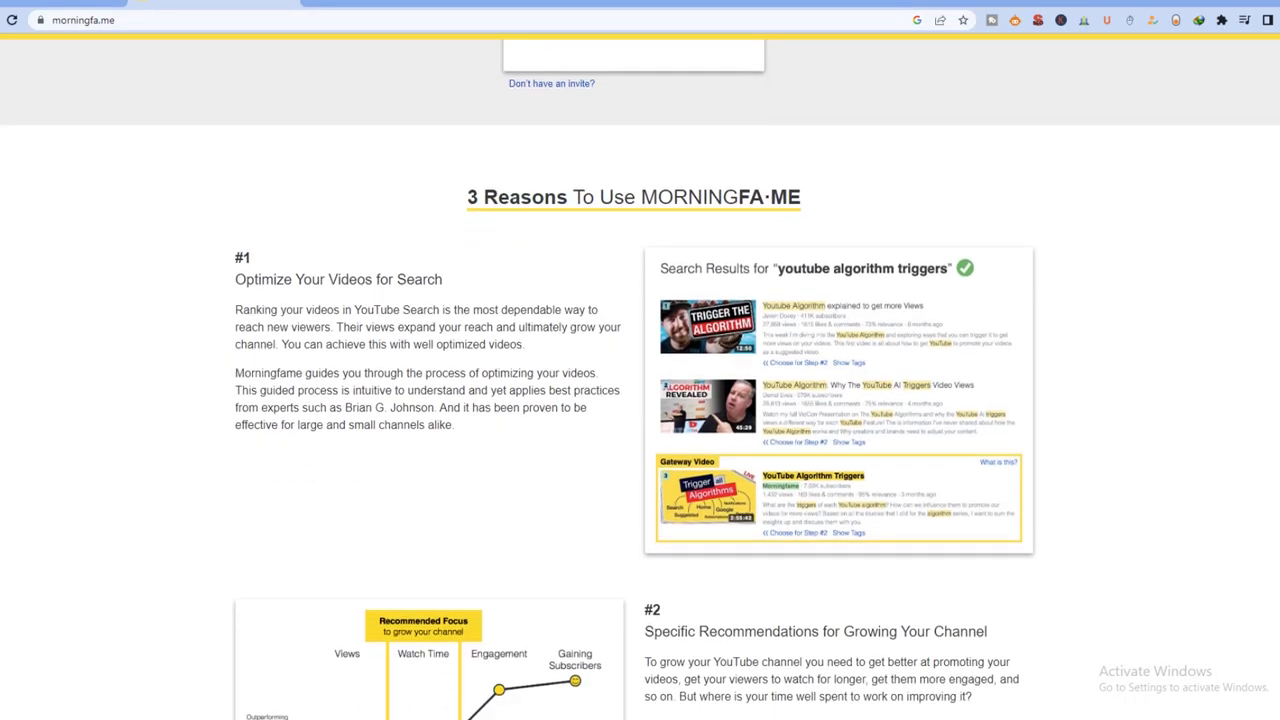
scroll(down, 3)
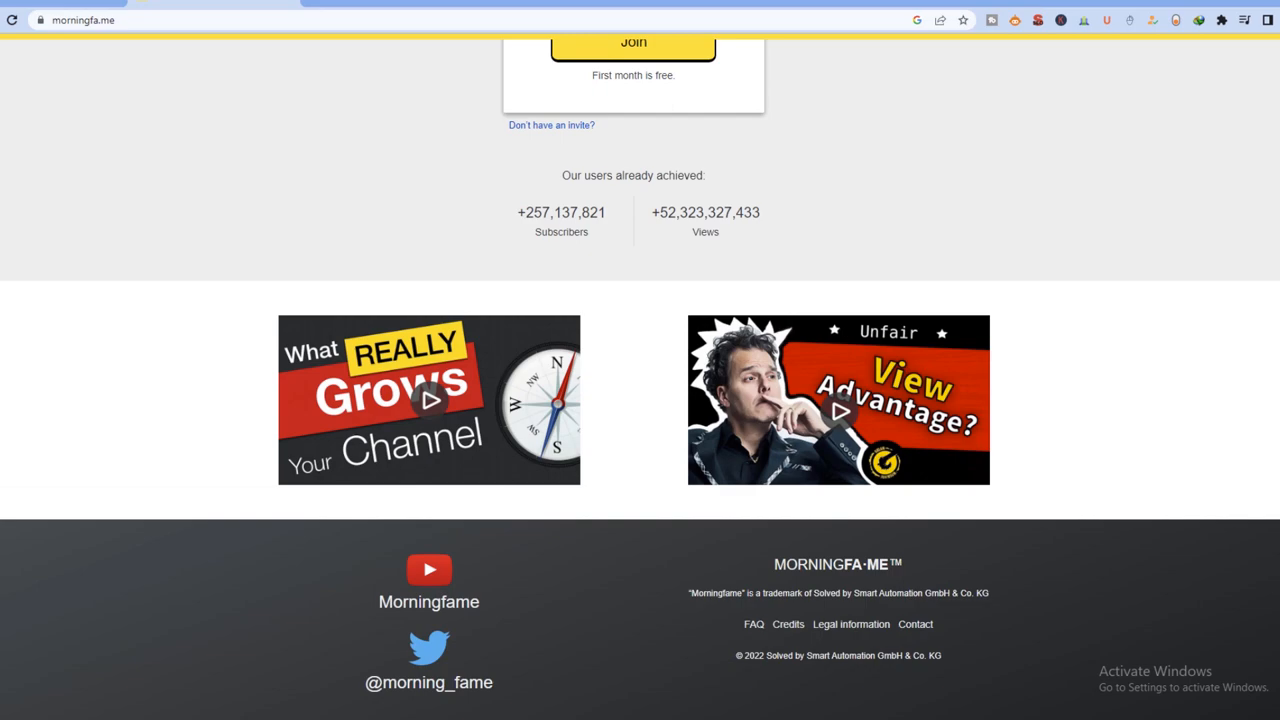
scroll(up, 3)
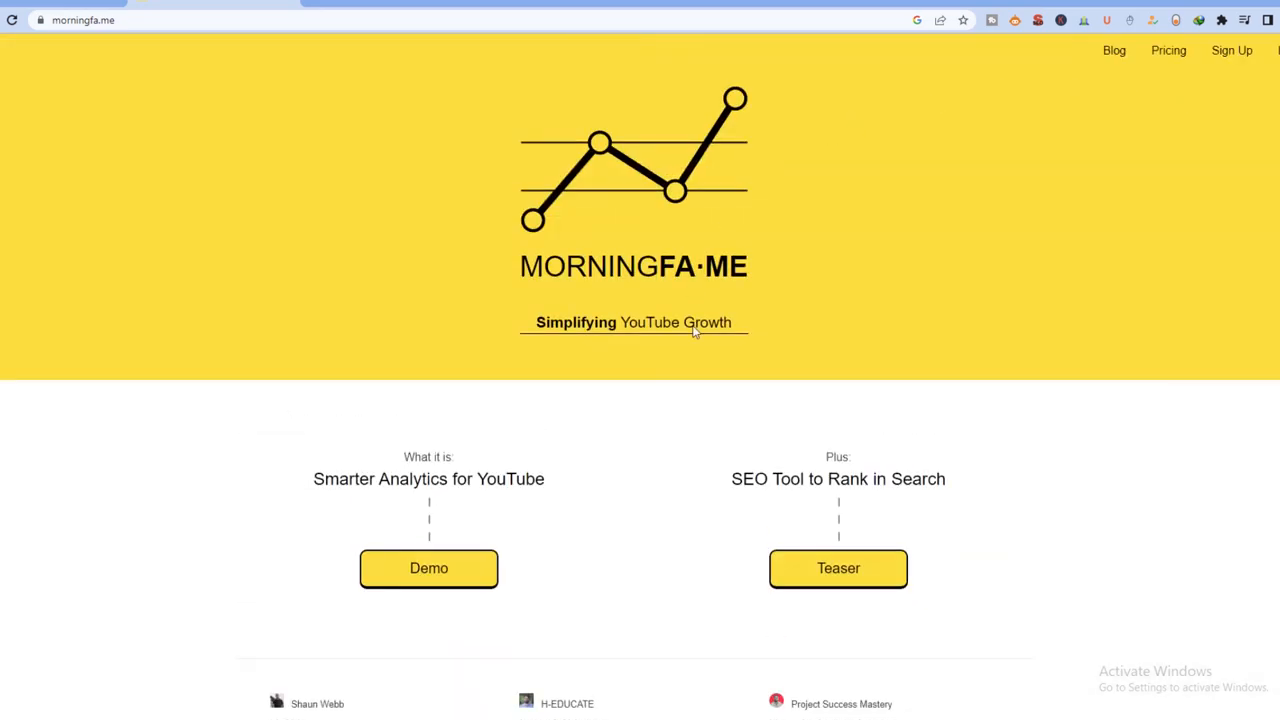
scroll(down, 3)
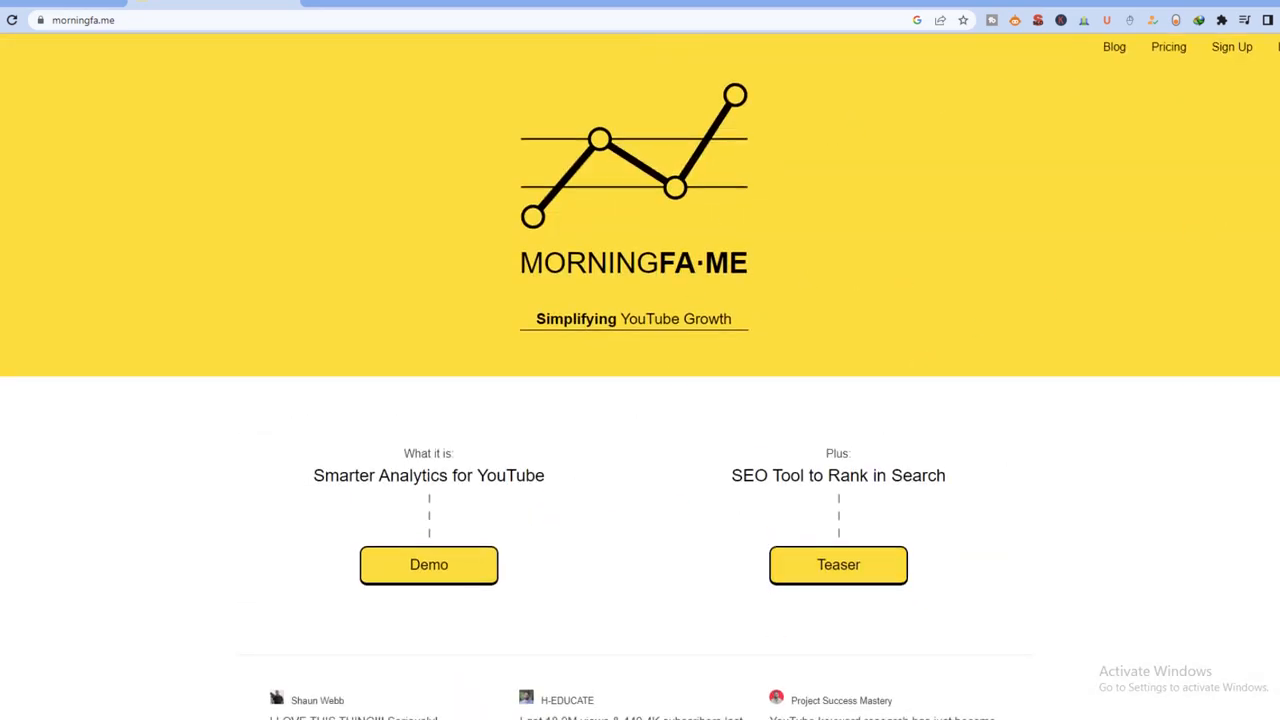
scroll(down, 3)
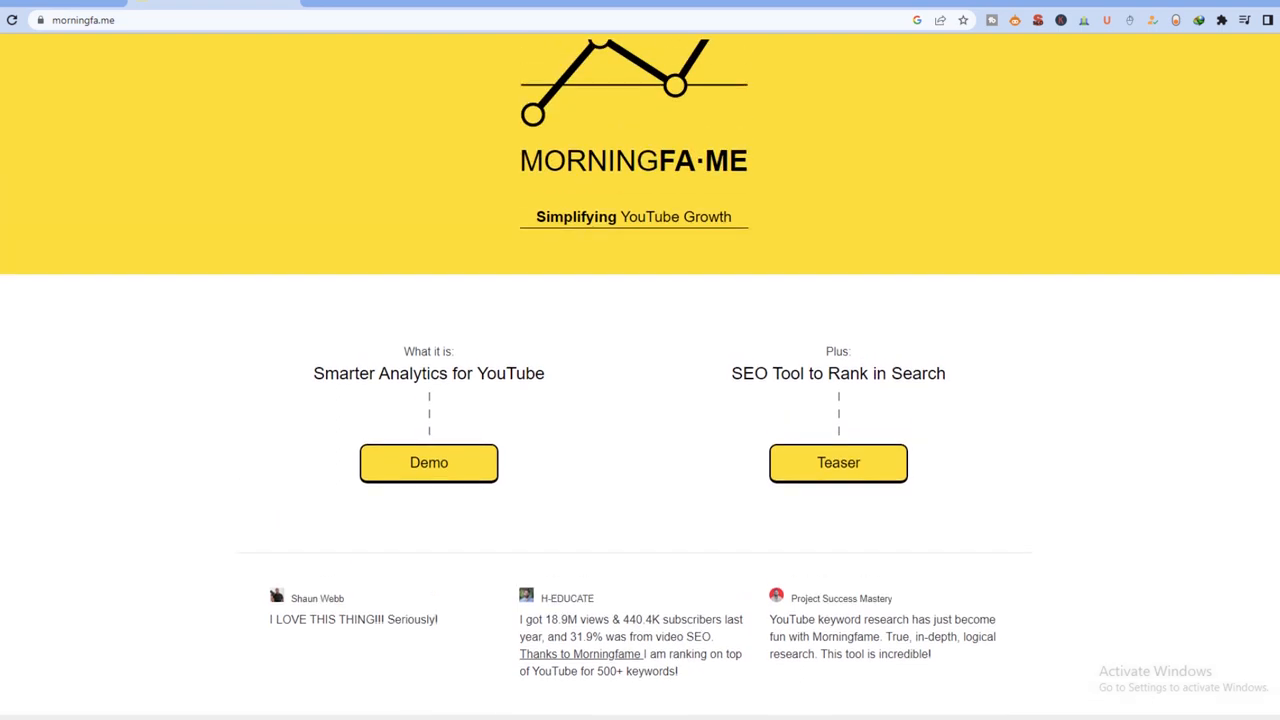
scroll(up, 3)
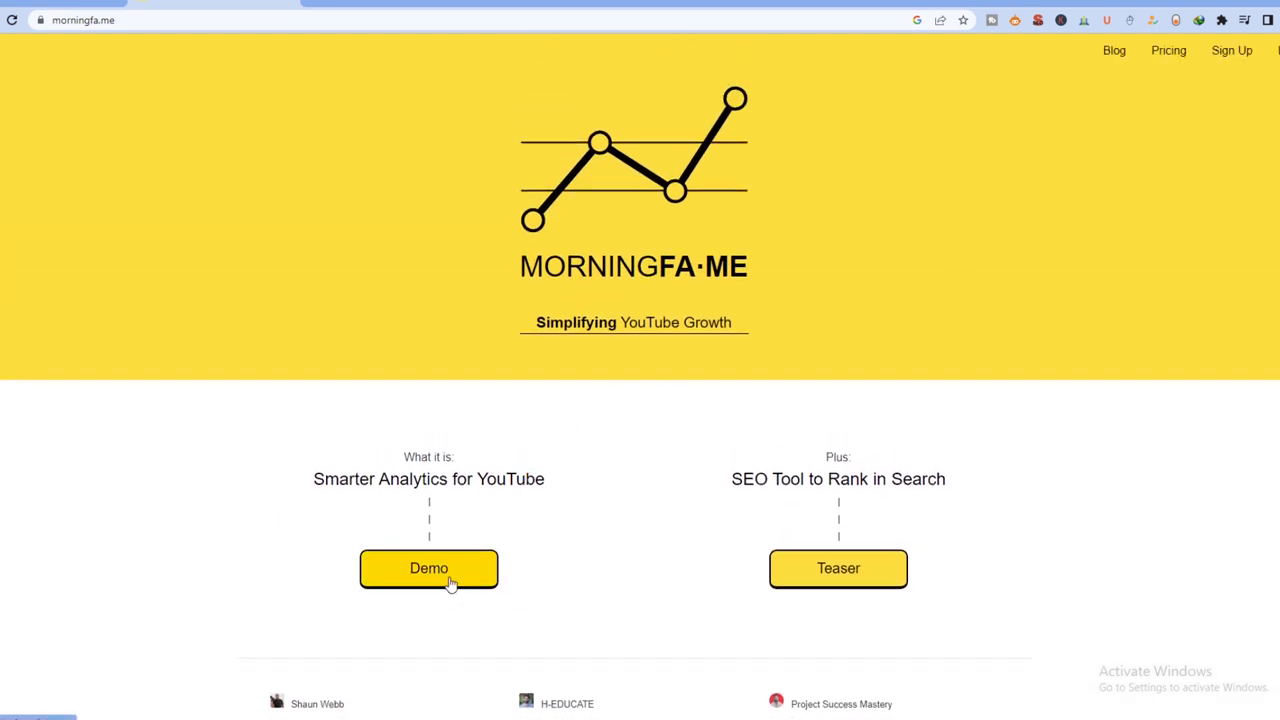
Step: Launch the Morningfame Demo and scroll through the Traction tab statistics
click(428, 568)
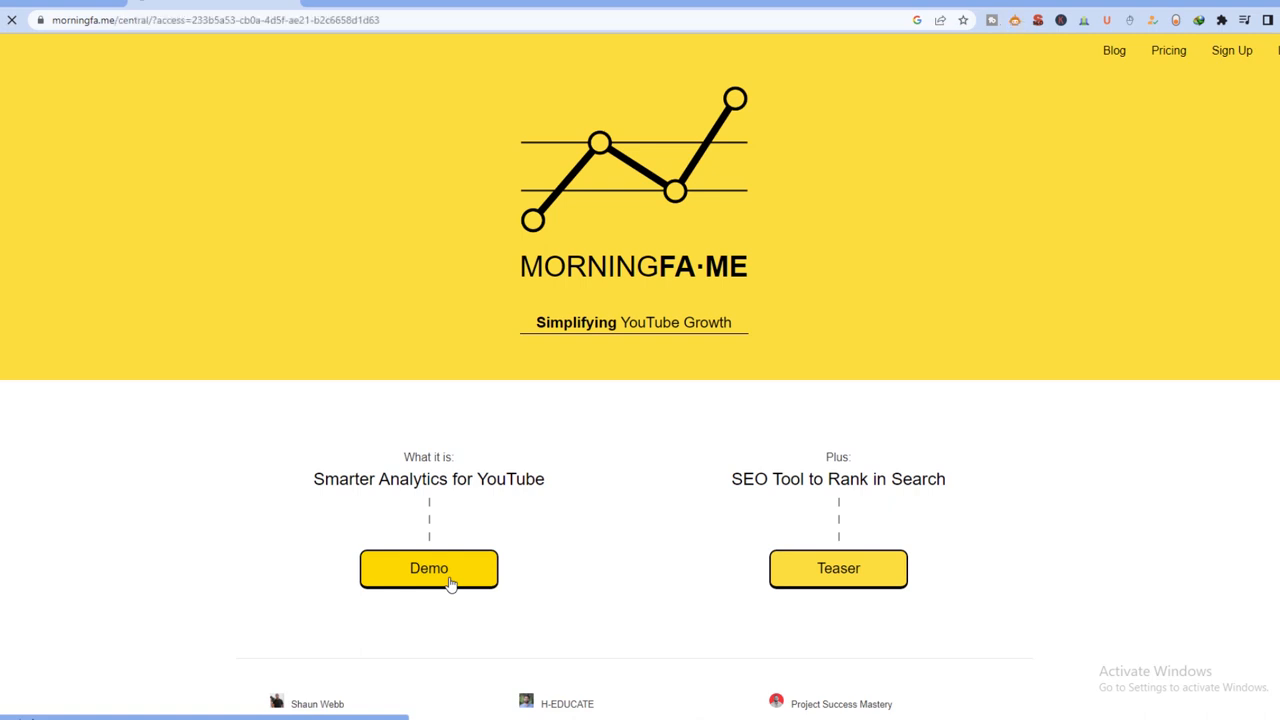
click(428, 568)
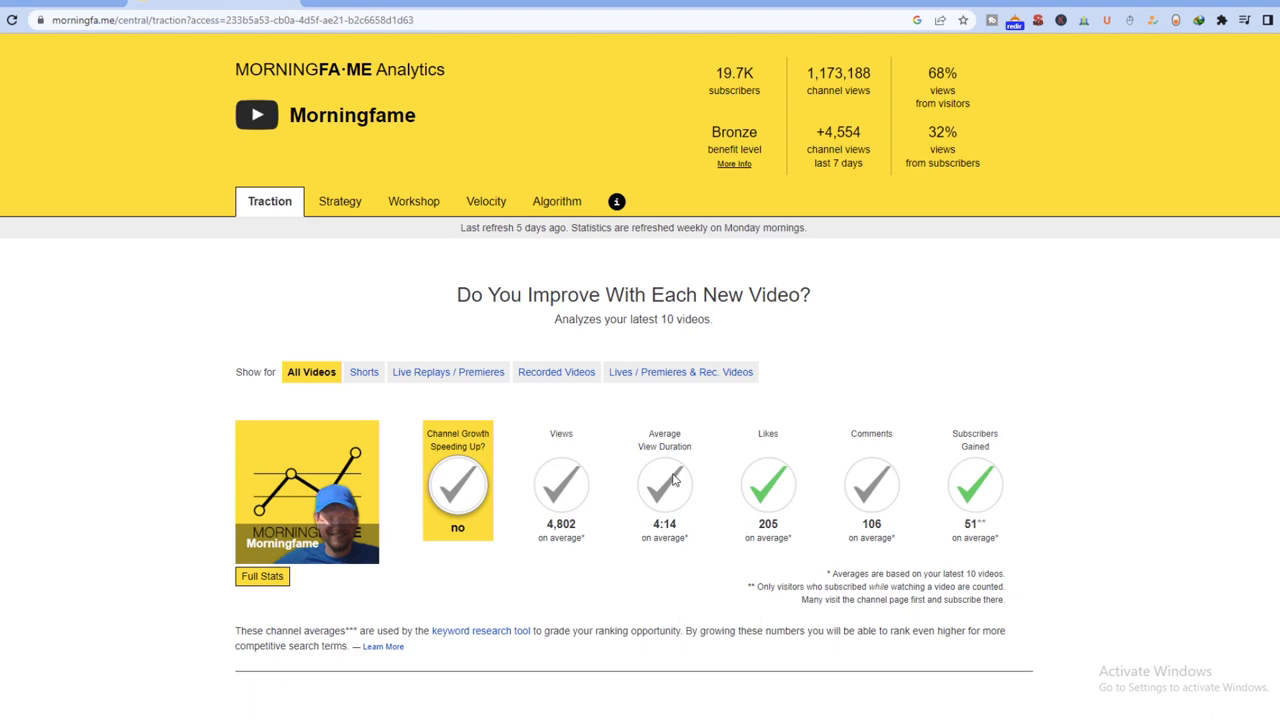
scroll(down, 3)
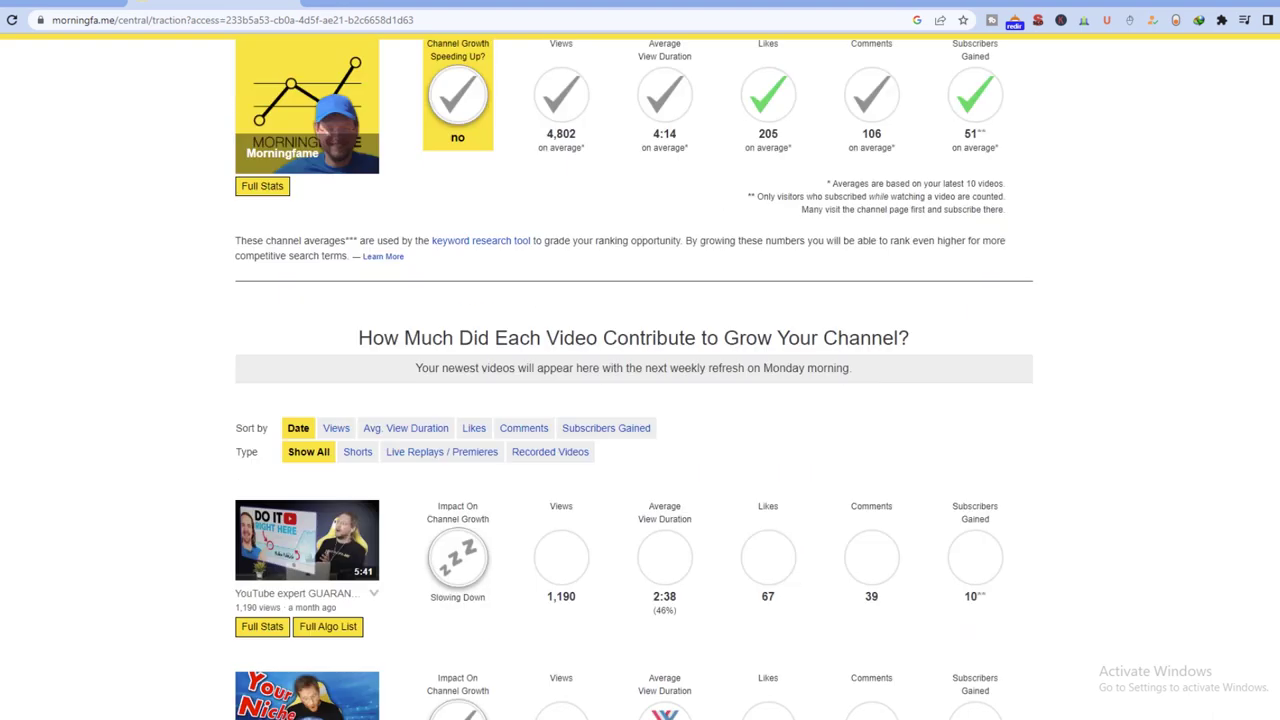
scroll(up, 3)
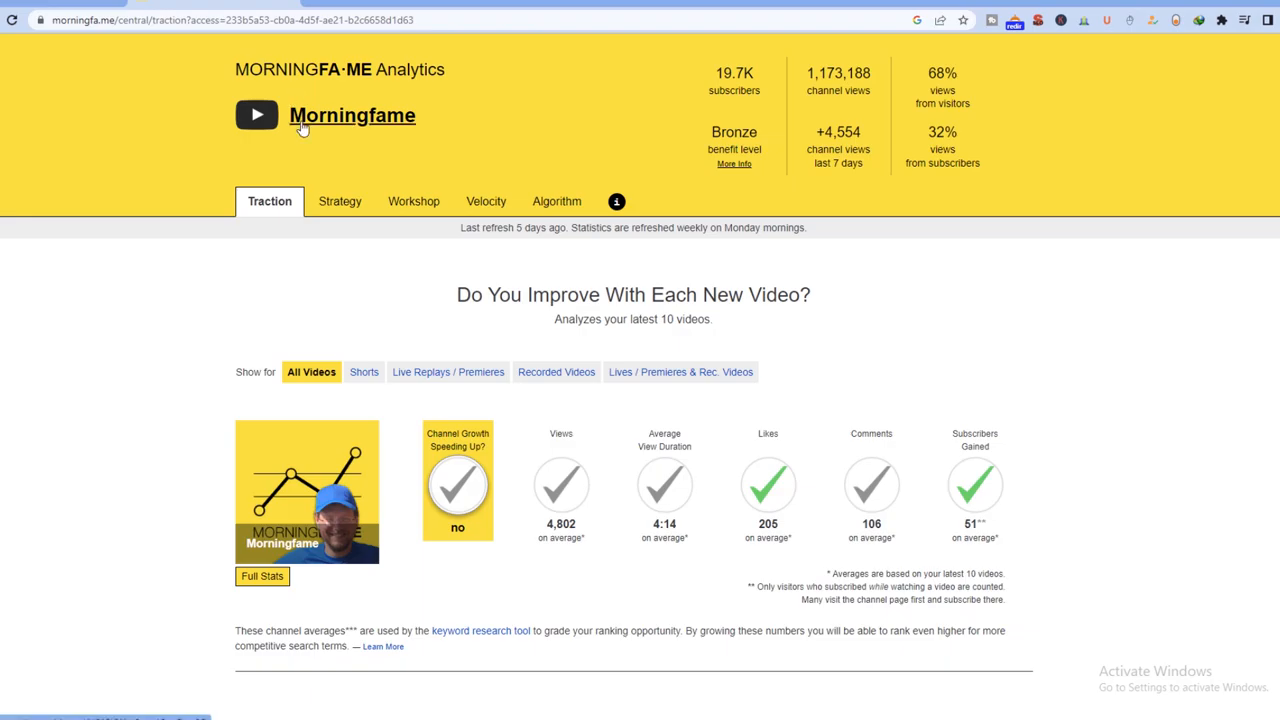
mouse_move(280, 80)
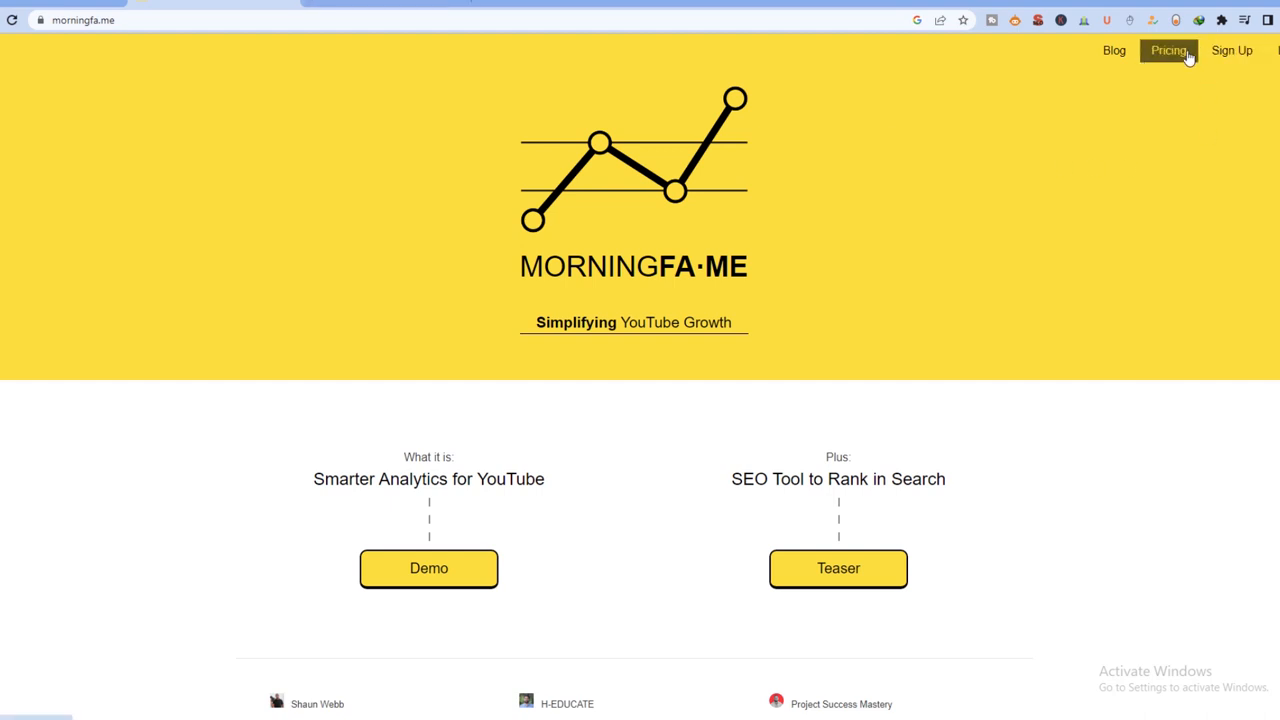
mouse_move(817, 537)
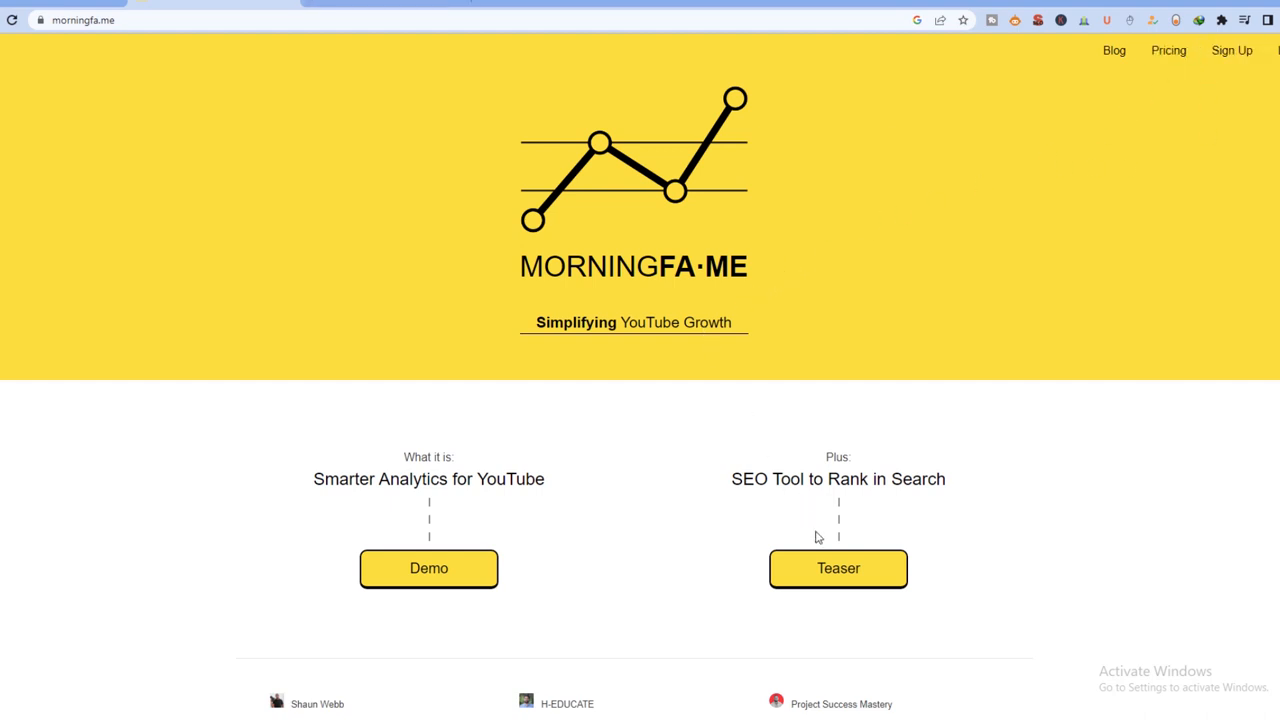
Step: Open Morningfame's Teaser page and browse the Keyword Research Tool's free and unlimited access steps
click(838, 568)
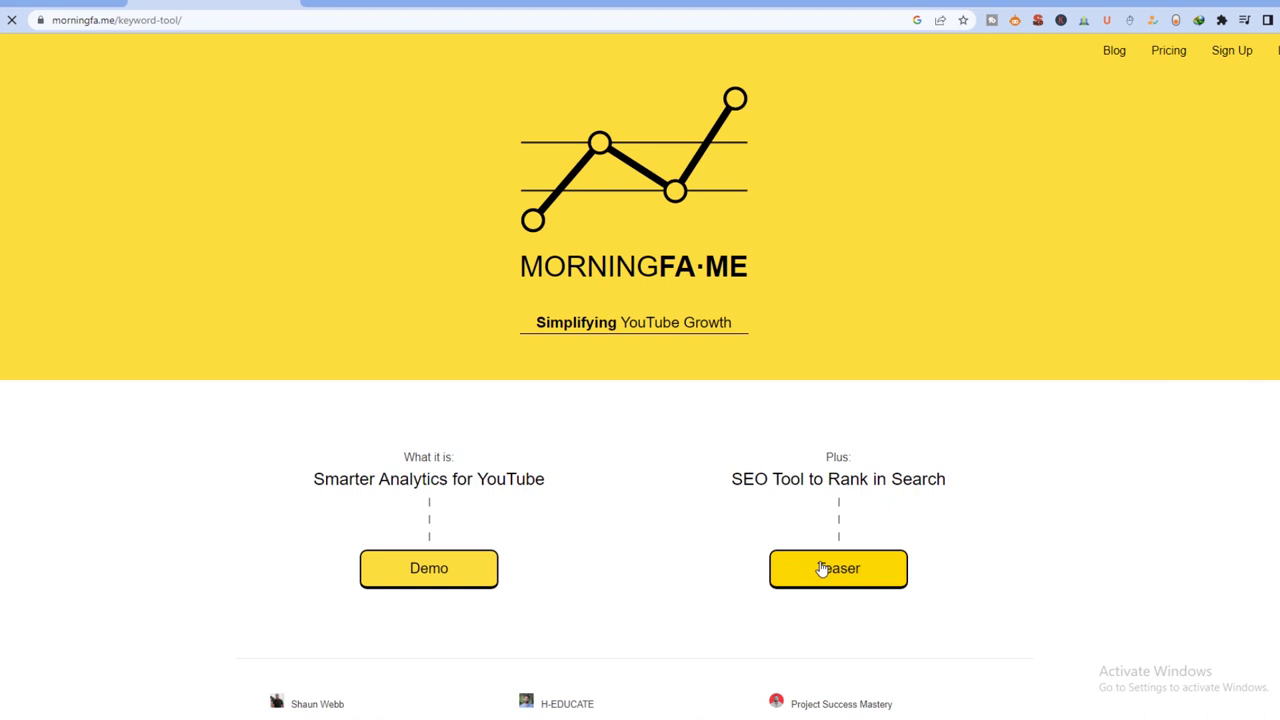
click(838, 568)
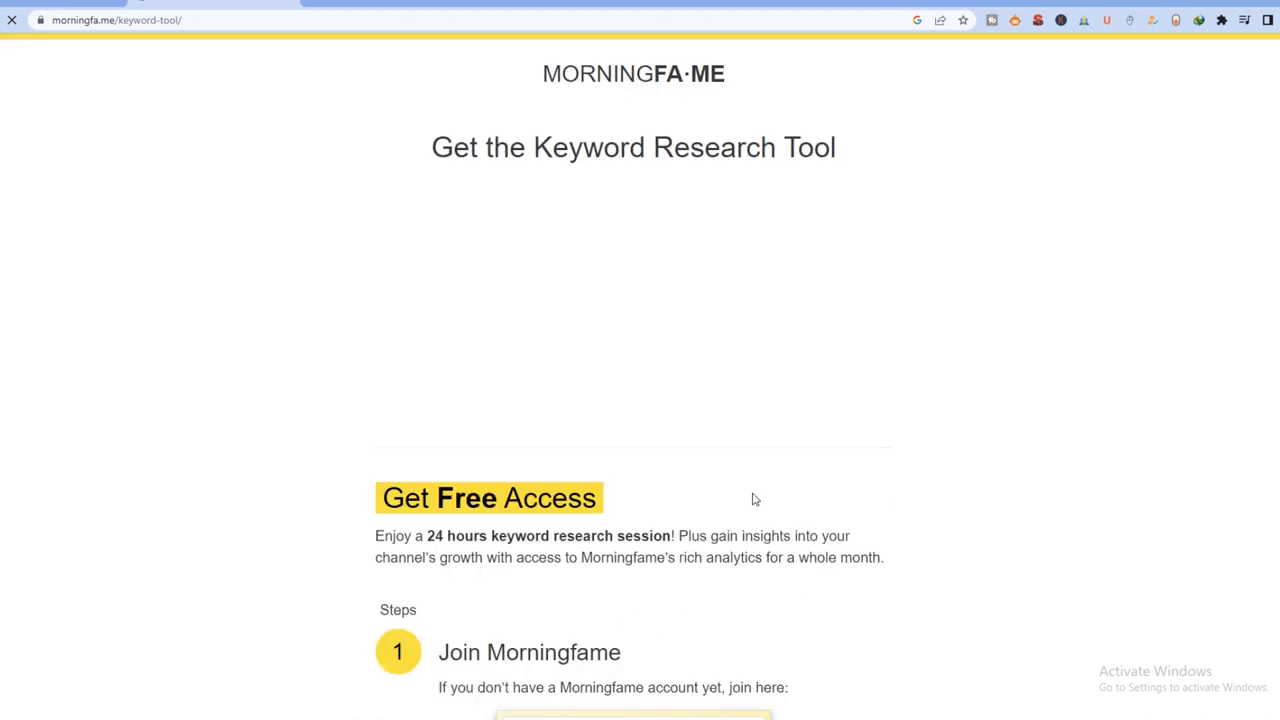
scroll(down, 3)
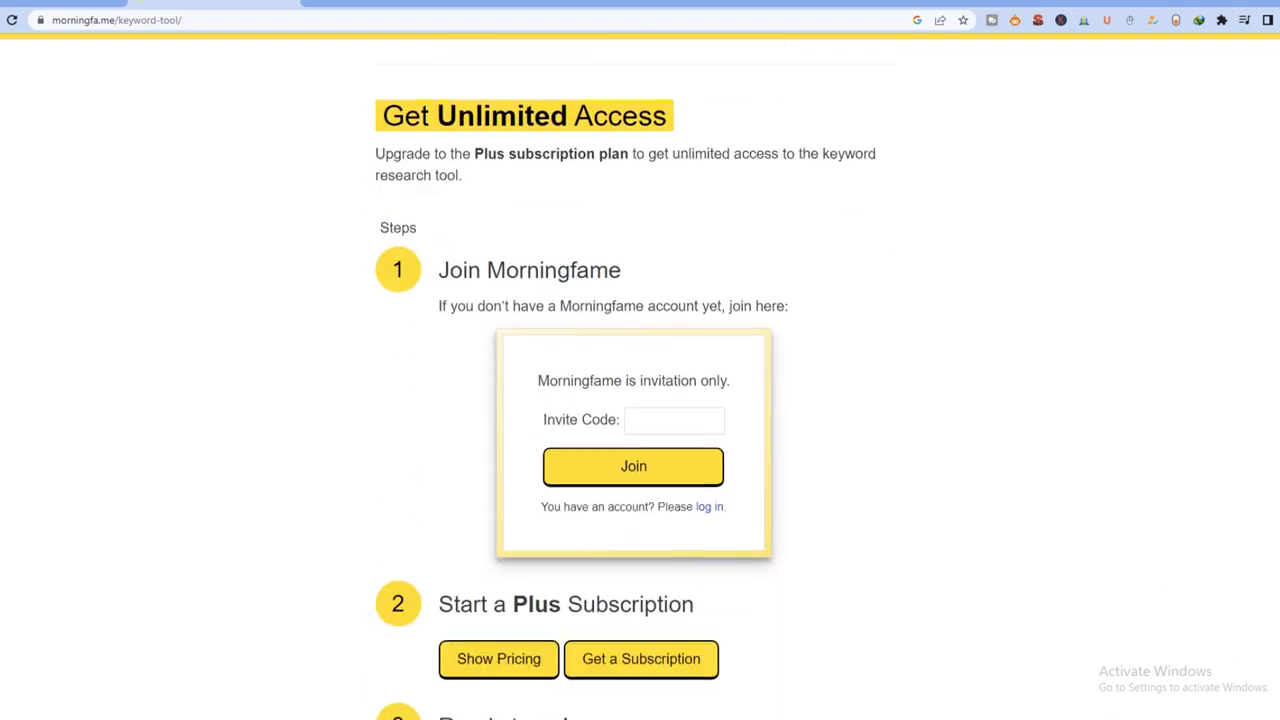
scroll(up, 3)
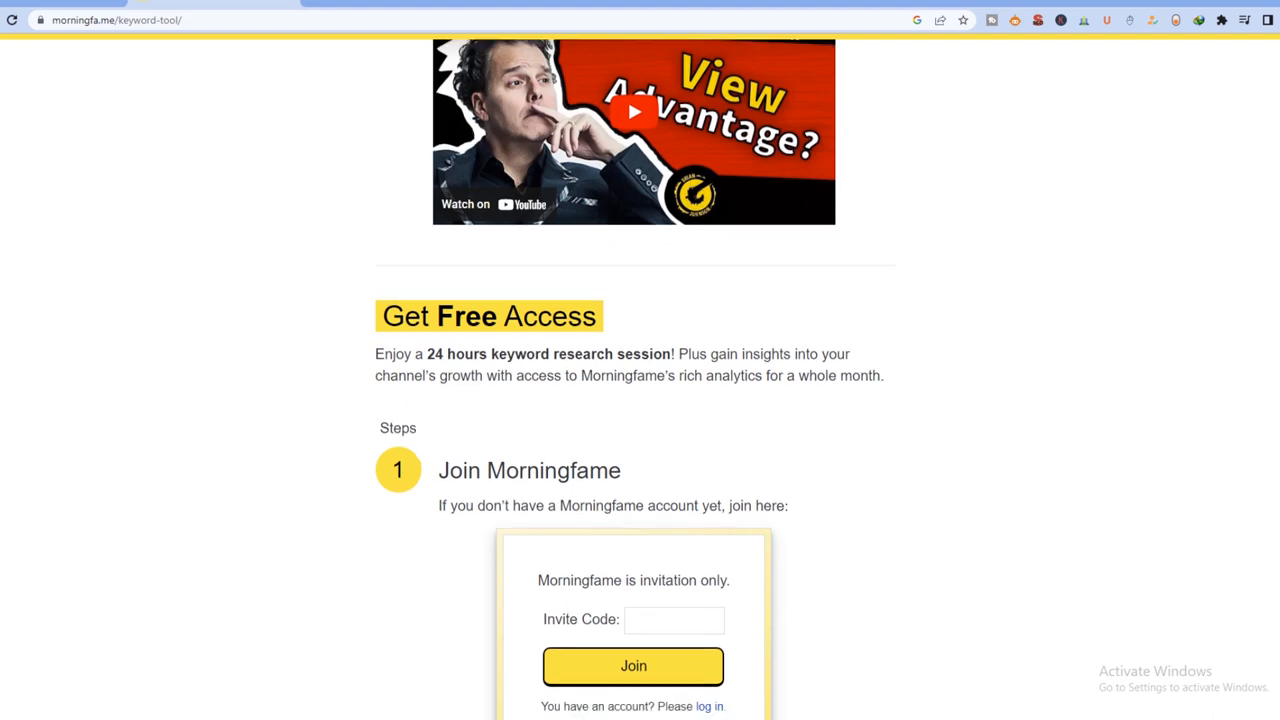
scroll(down, 3)
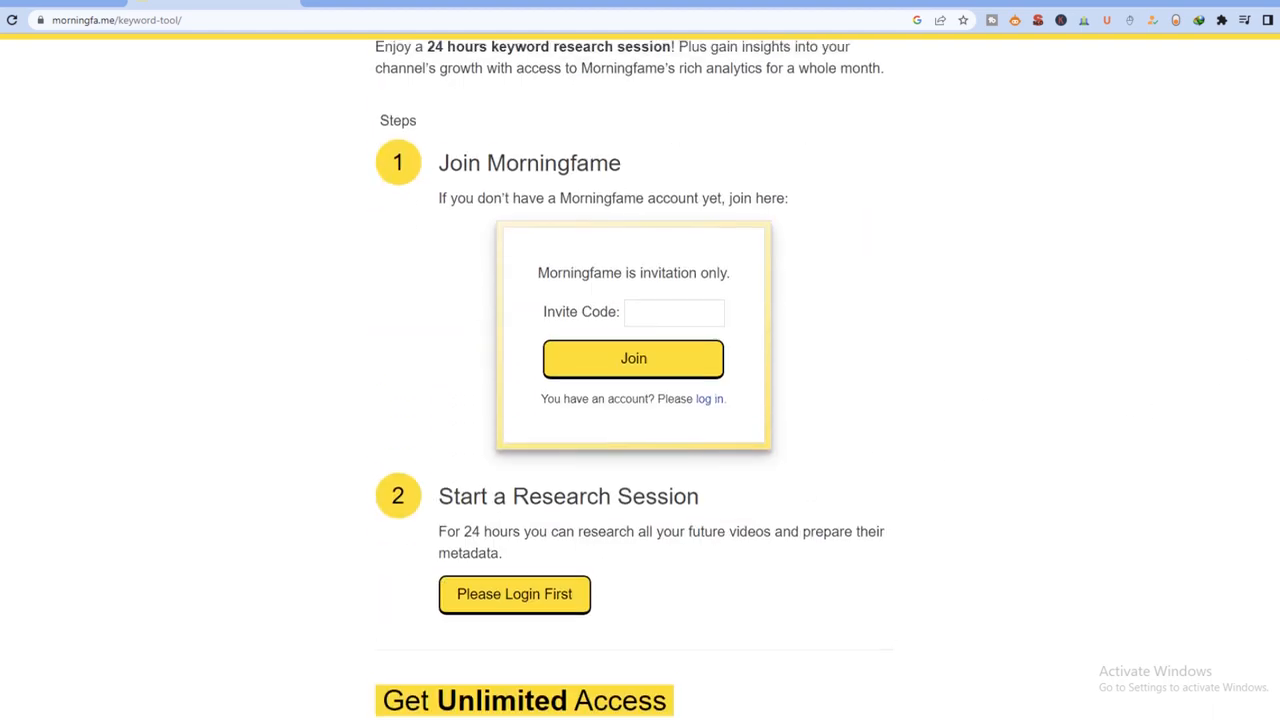
scroll(down, 3)
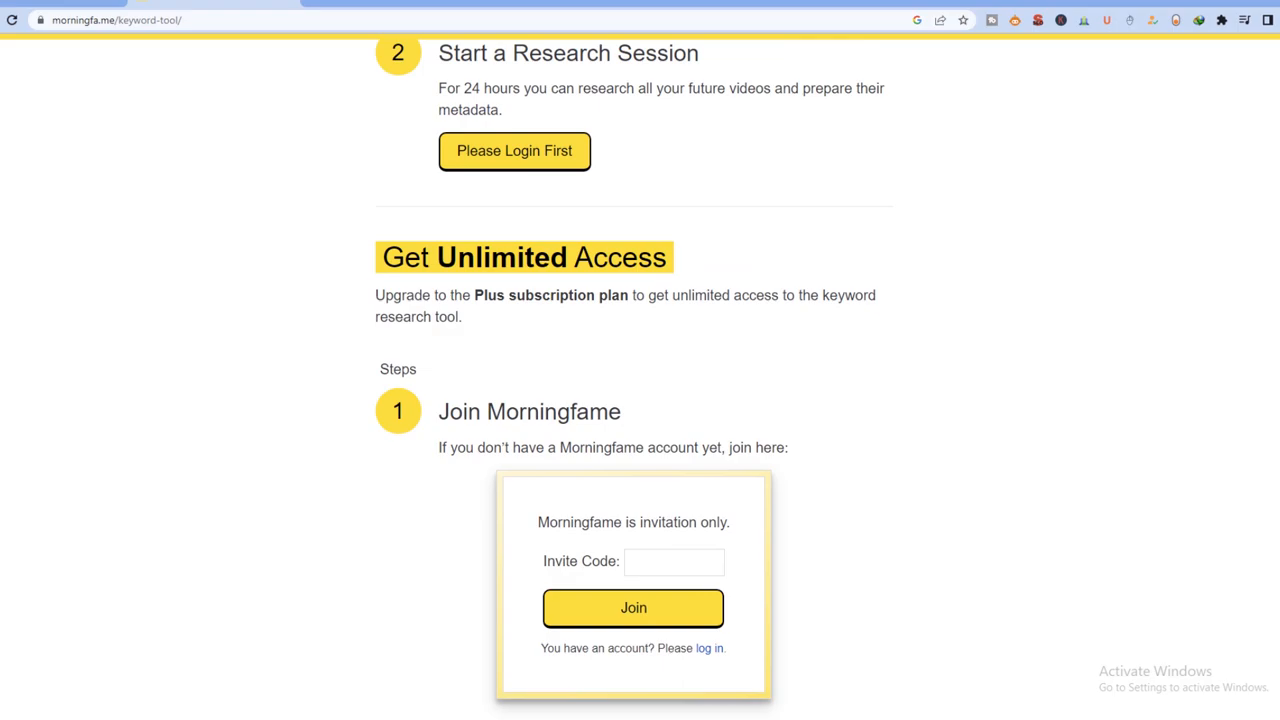
scroll(up, 3)
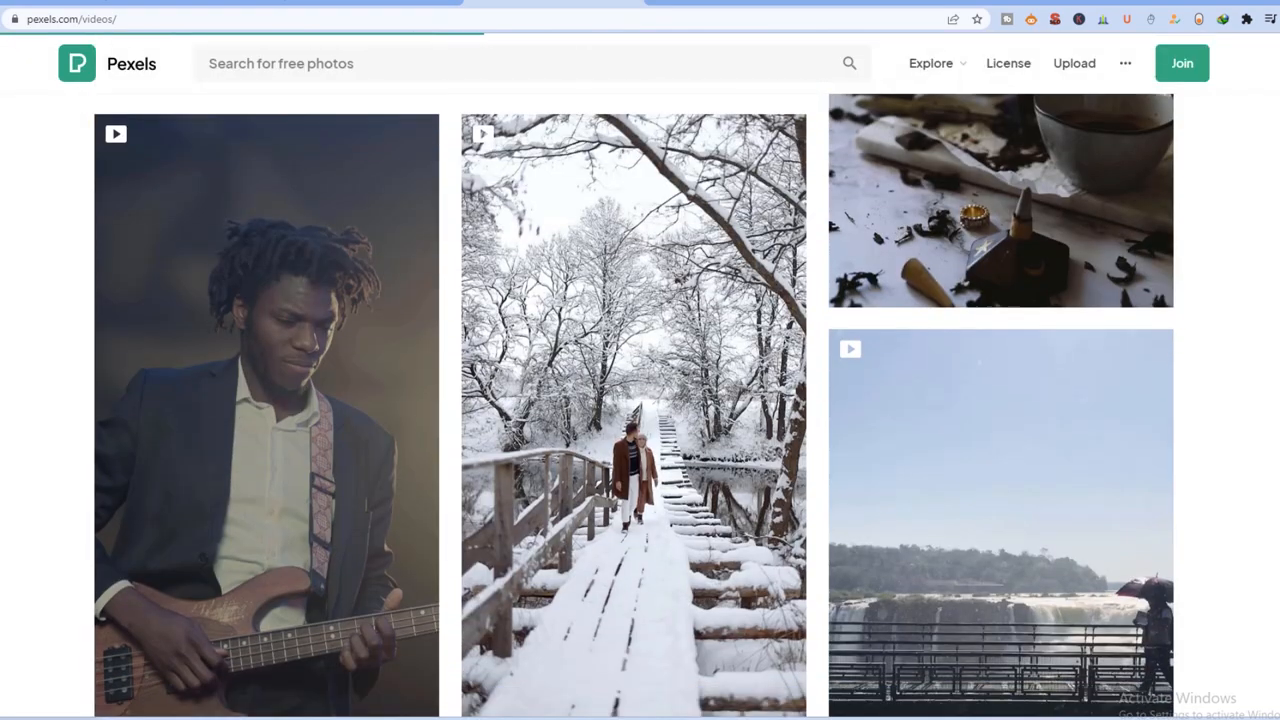
scroll(down, 3)
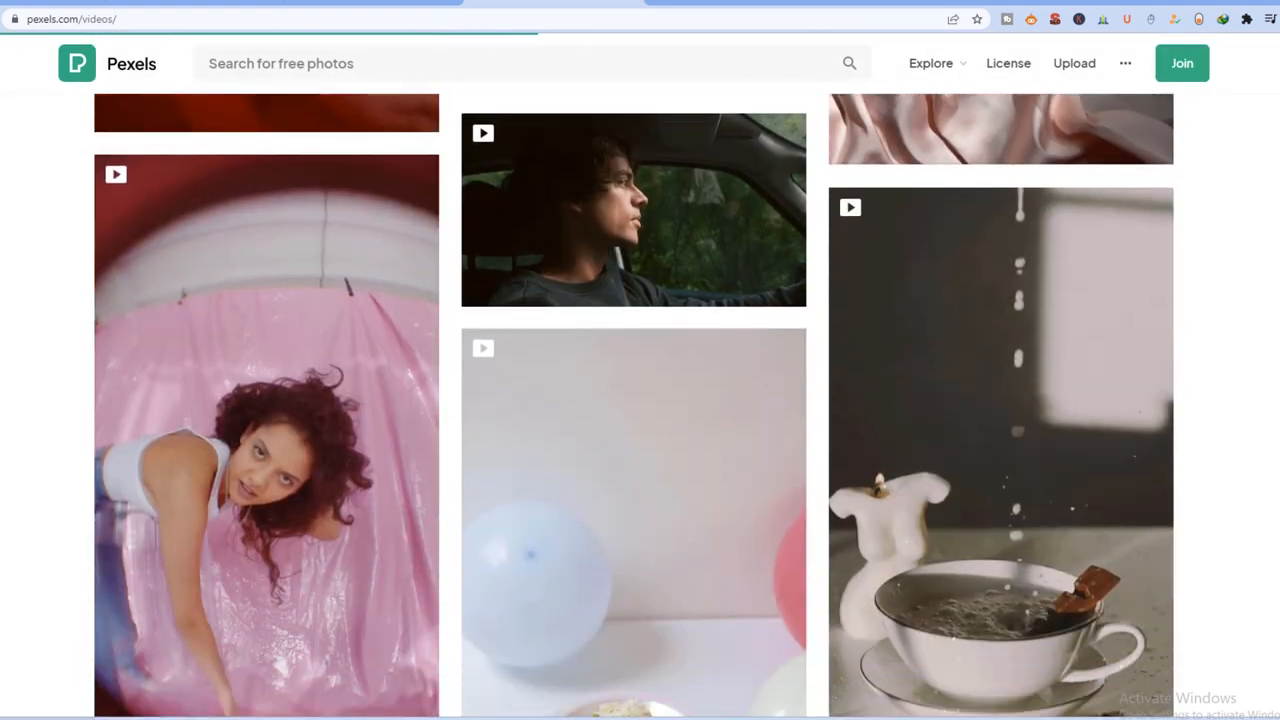
scroll(down, 3)
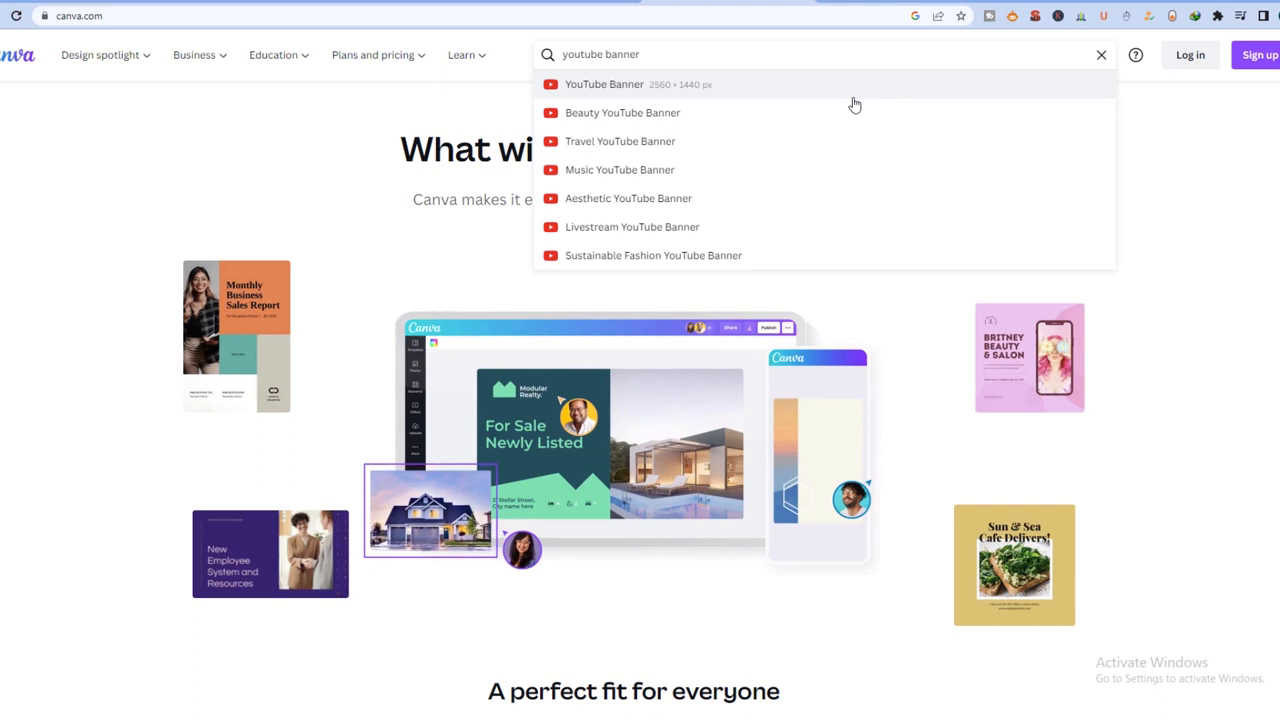
Step: Start a Beauty YouTube Banner design and apply a soft pink template to it
click(622, 112)
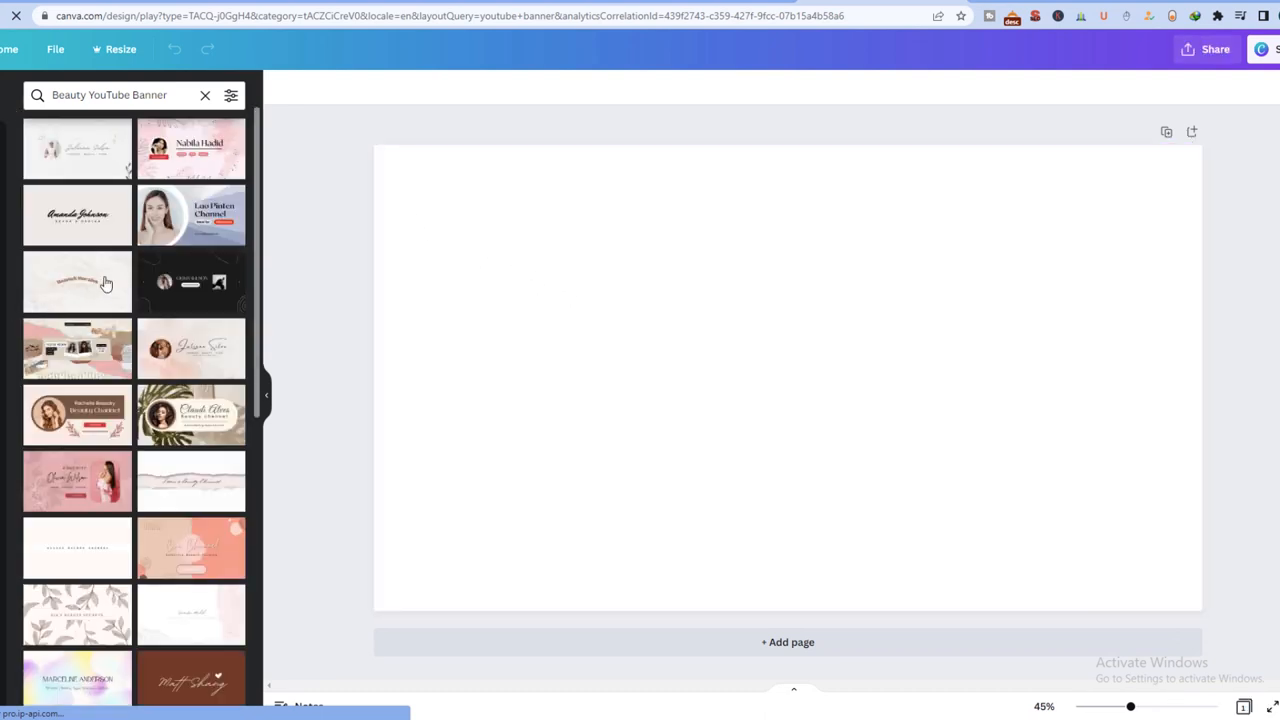
scroll(down, 3)
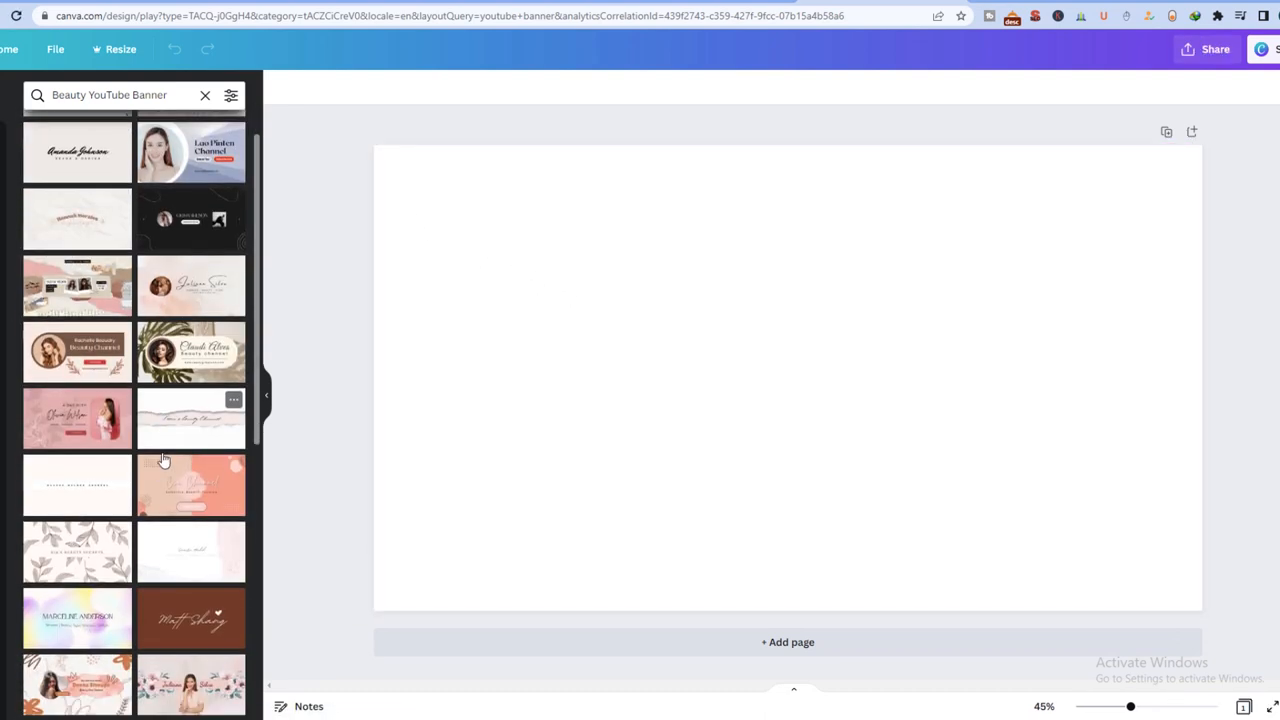
click(190, 545)
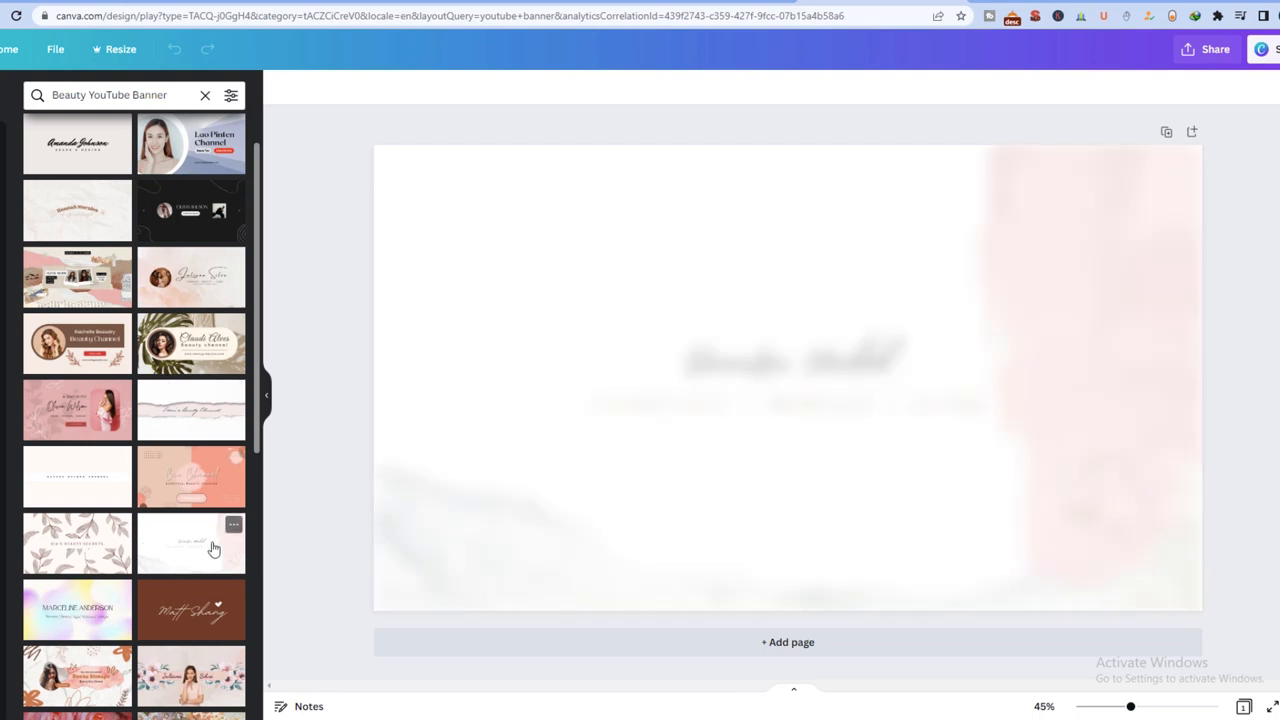
mouse_move(13, 130)
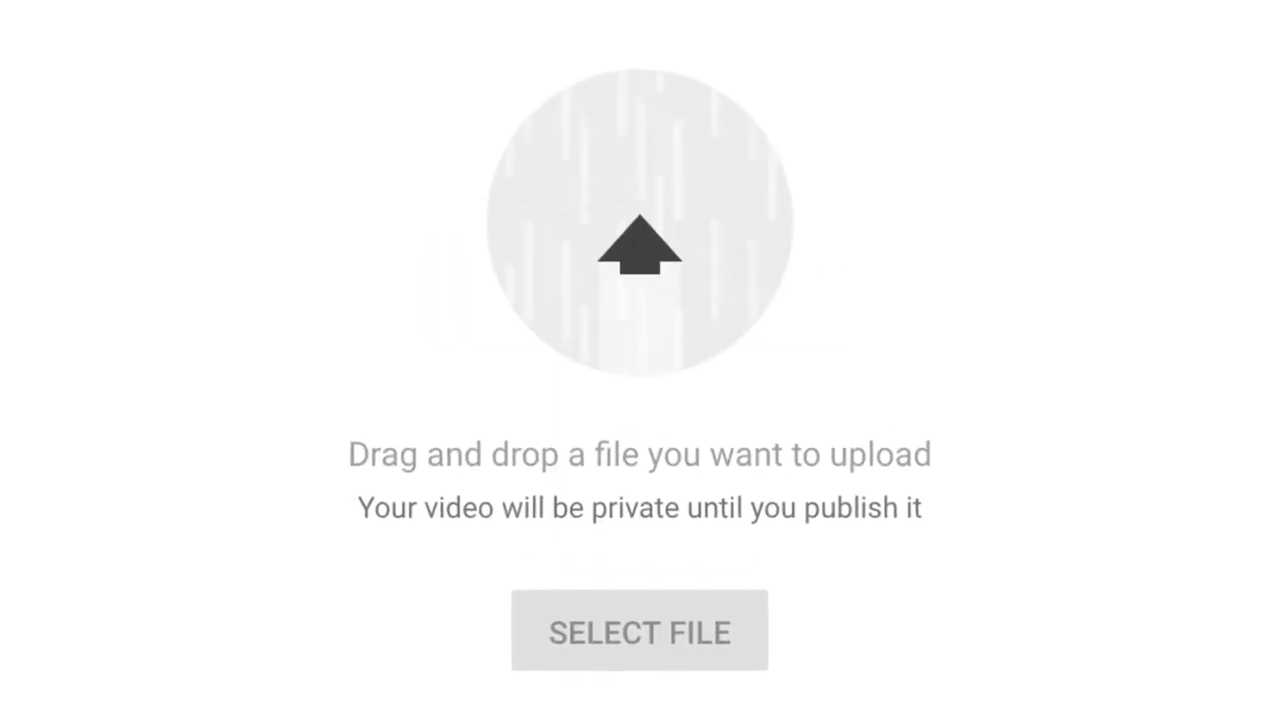
Step: Select the video file, add it to a playlist, and continue to Monetization
click(1203, 47)
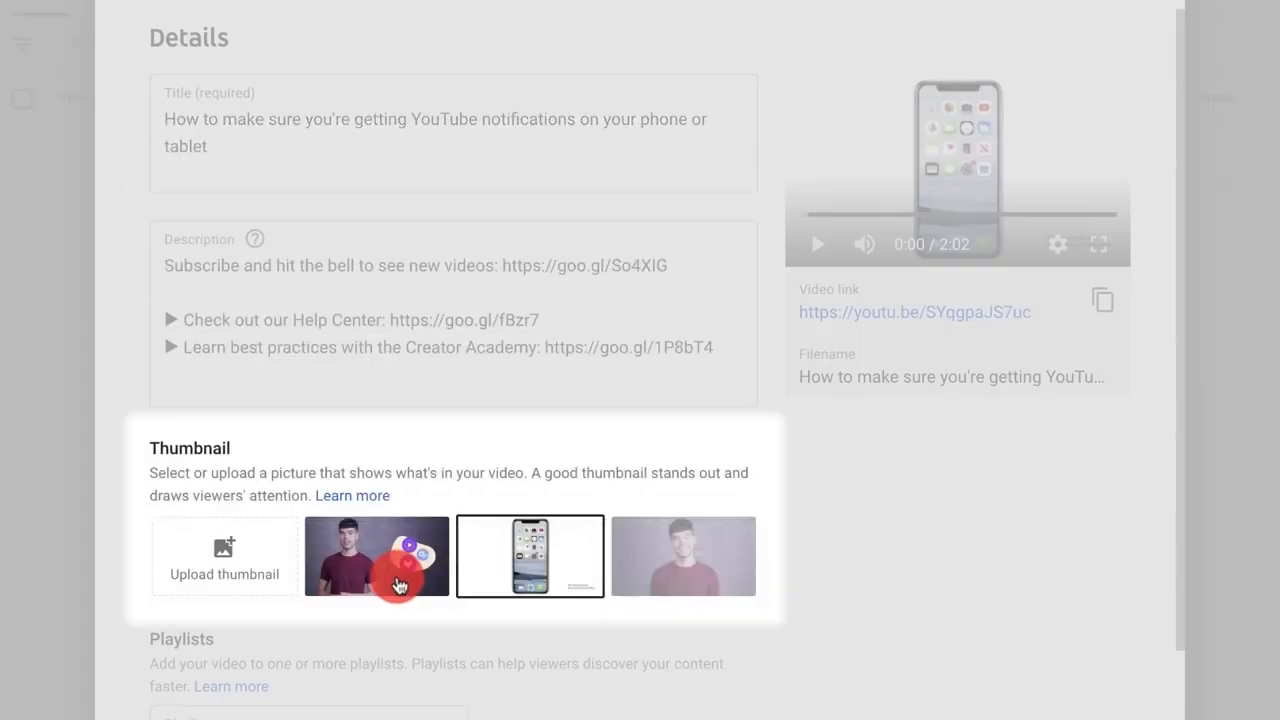
scroll(down, 3)
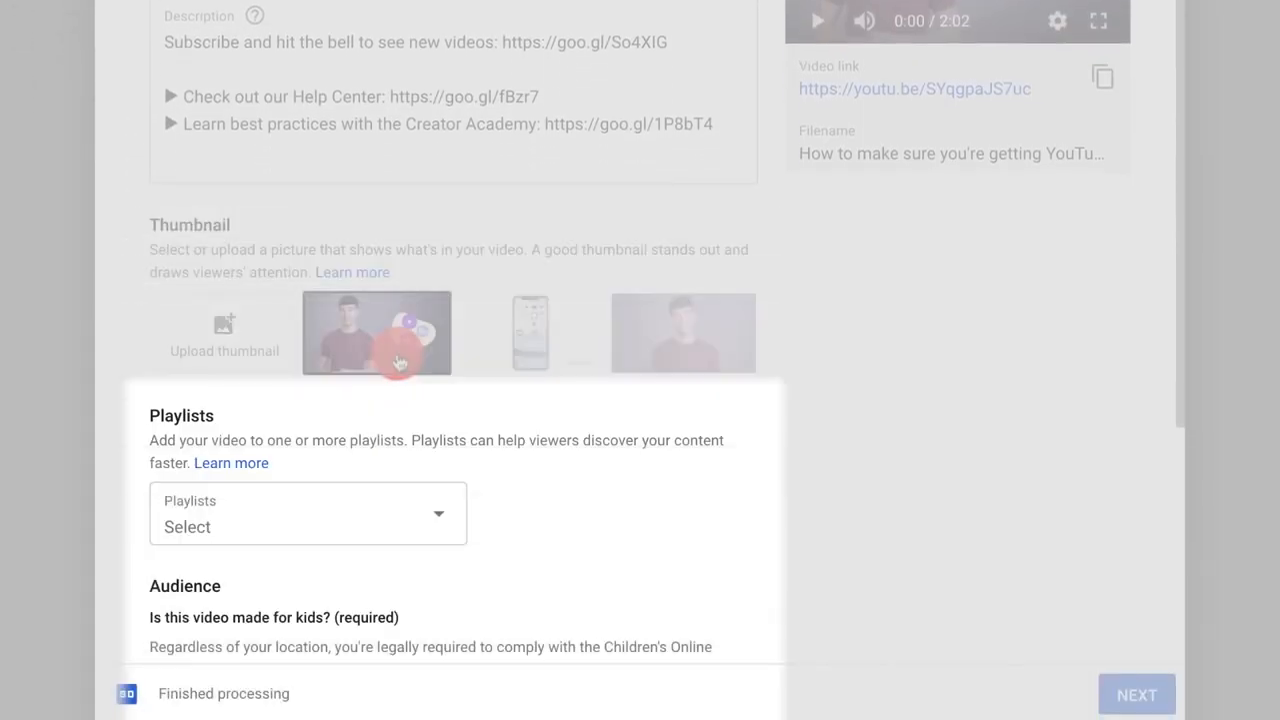
click(307, 526)
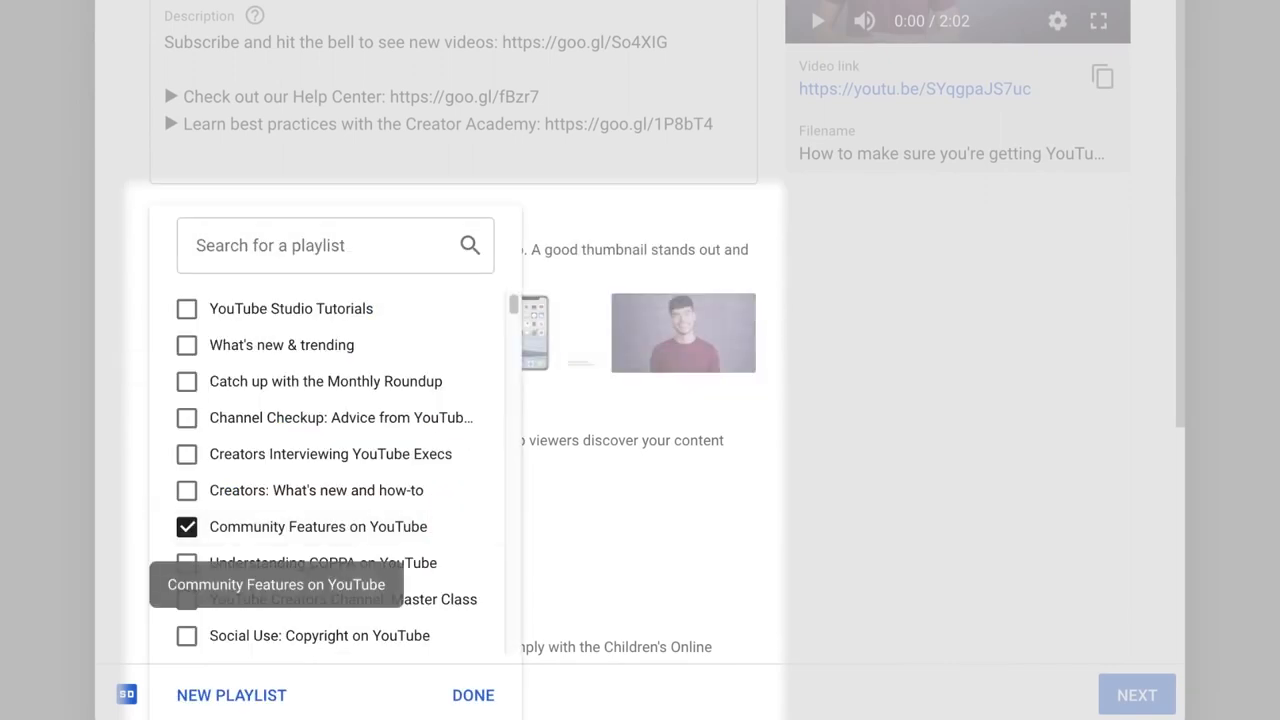
click(472, 695)
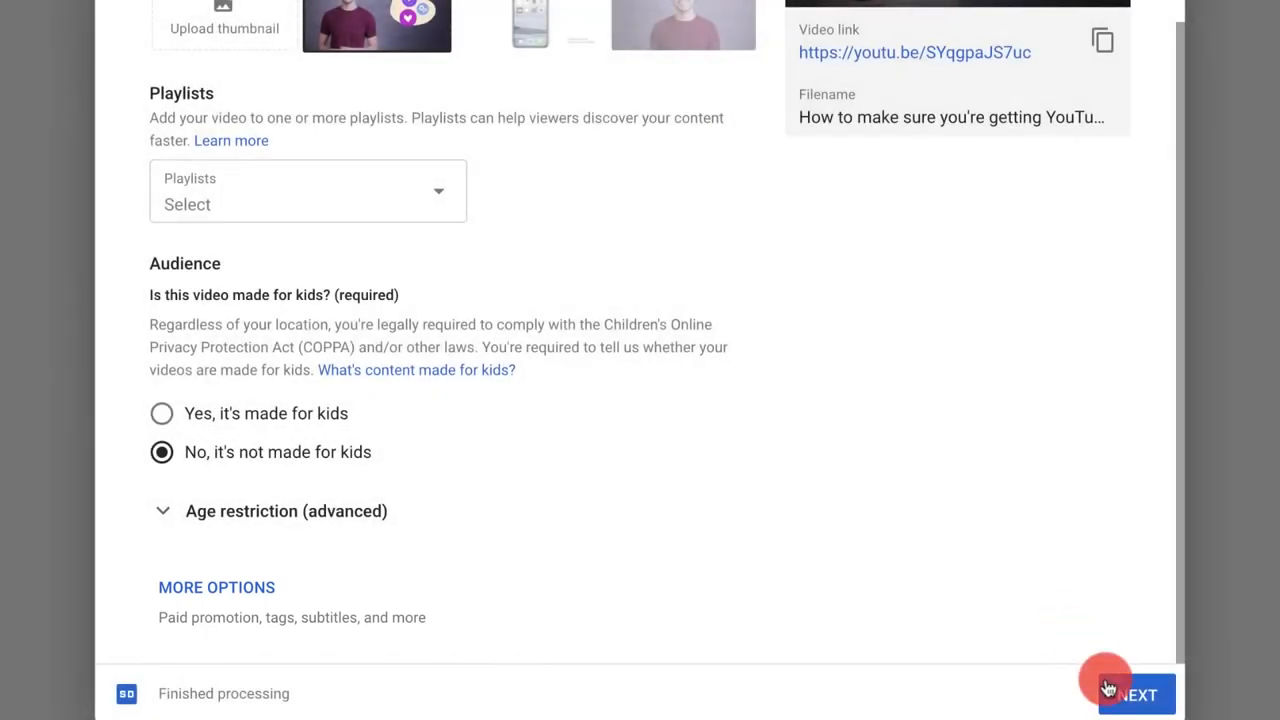
click(1135, 693)
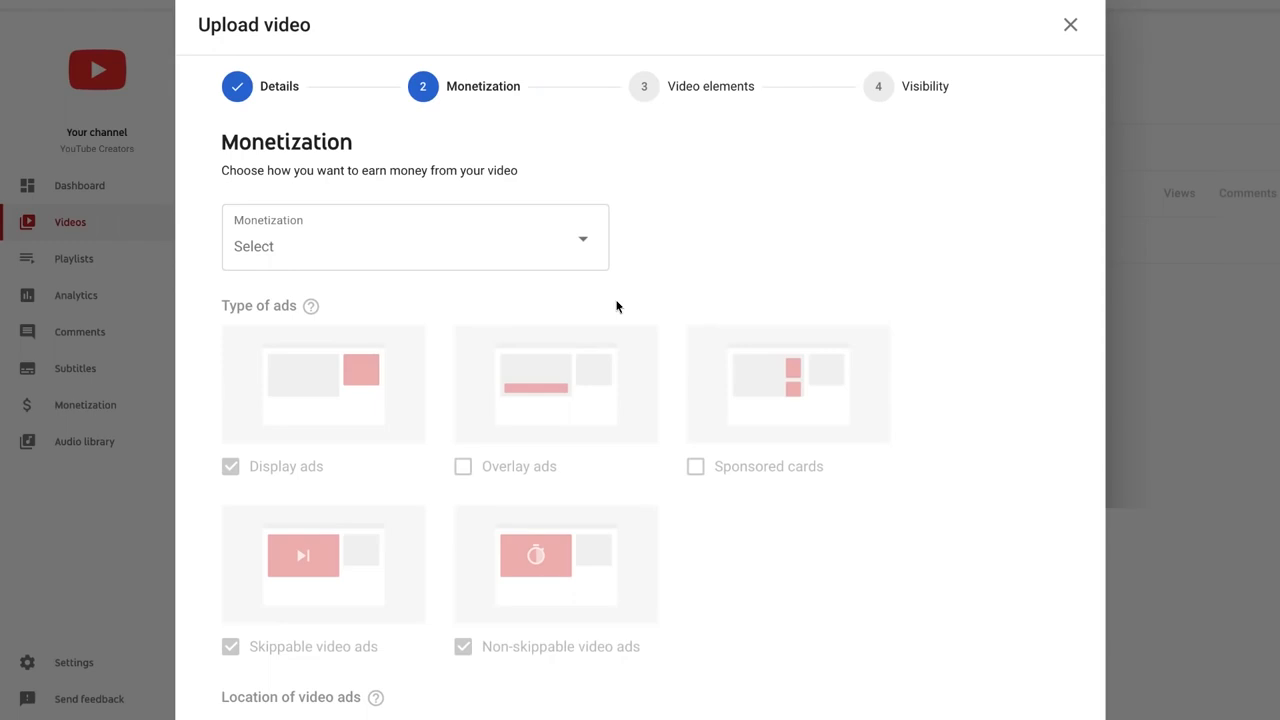
mouse_move(587, 251)
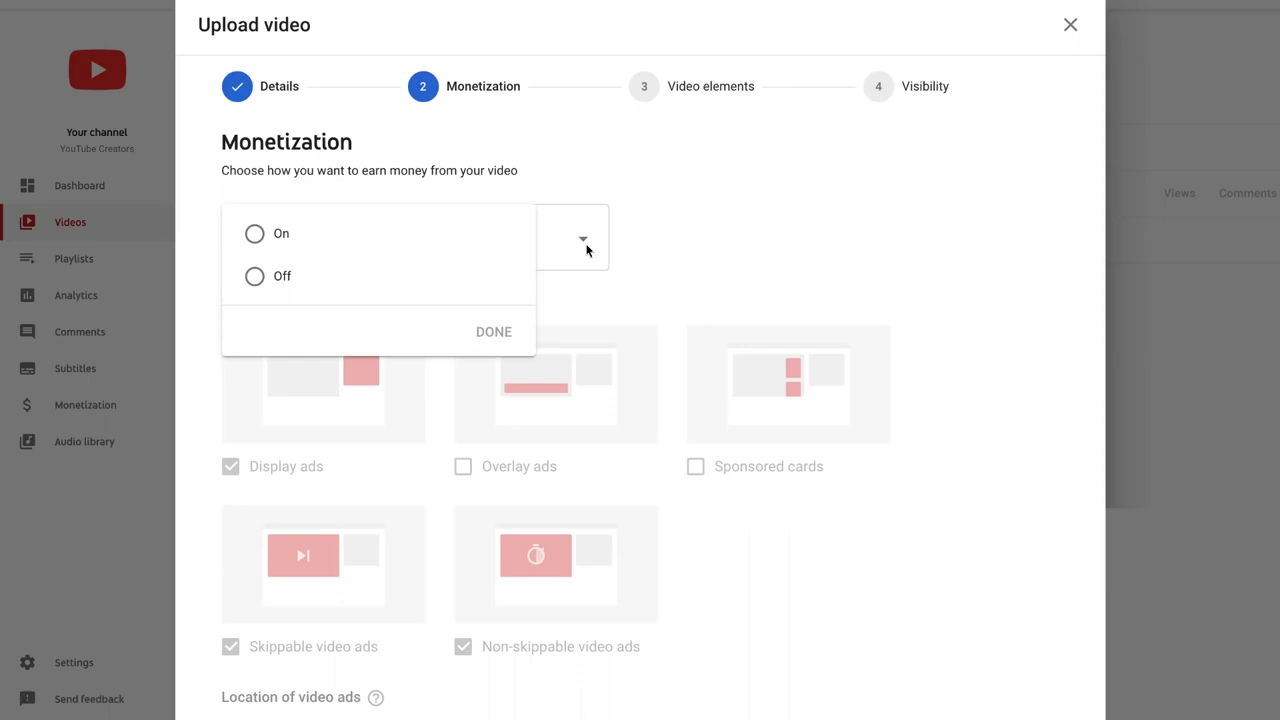
mouse_move(378, 247)
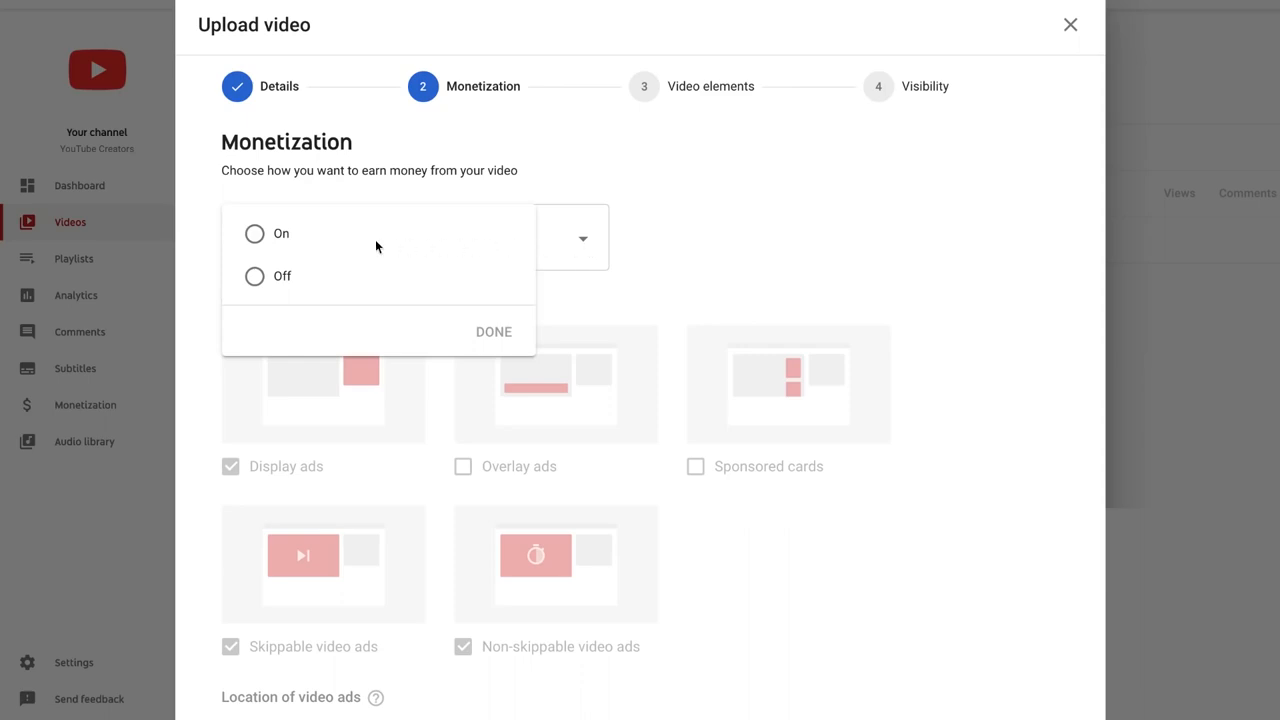
Step: Set the video's monetization dropdown to On
click(254, 233)
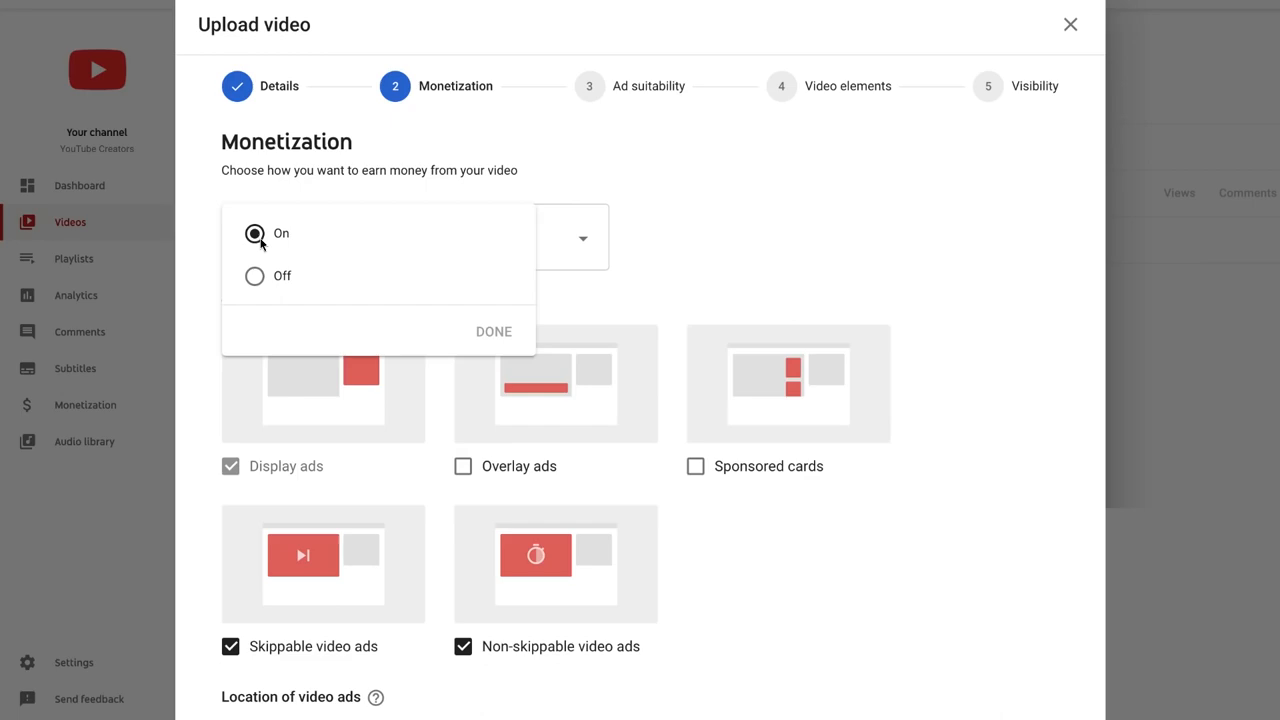